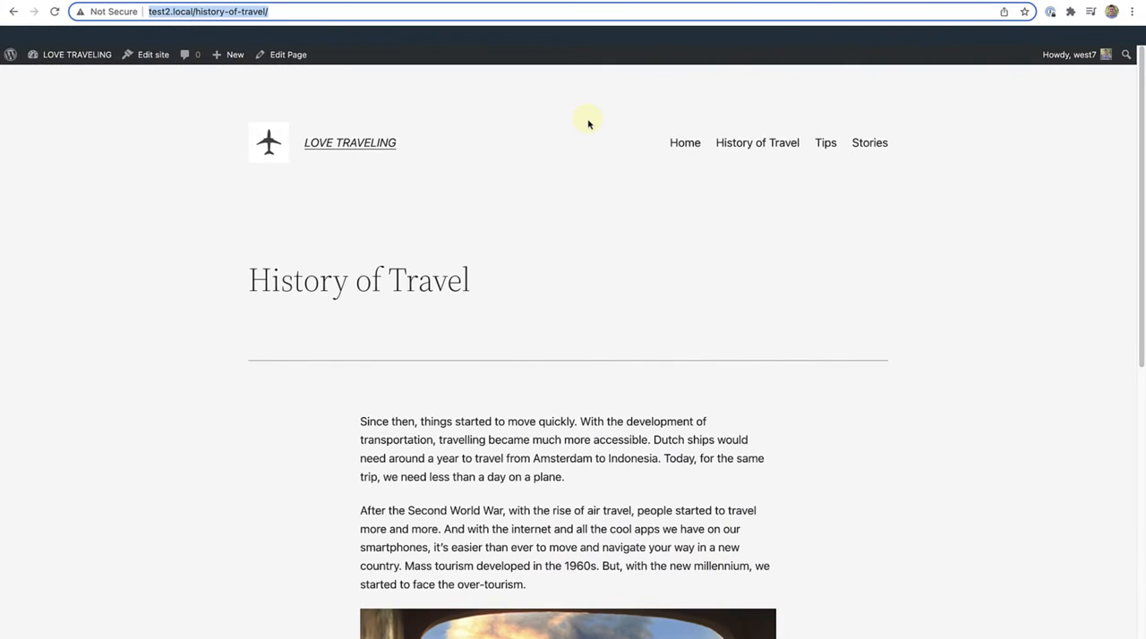
mouse_move(824, 143)
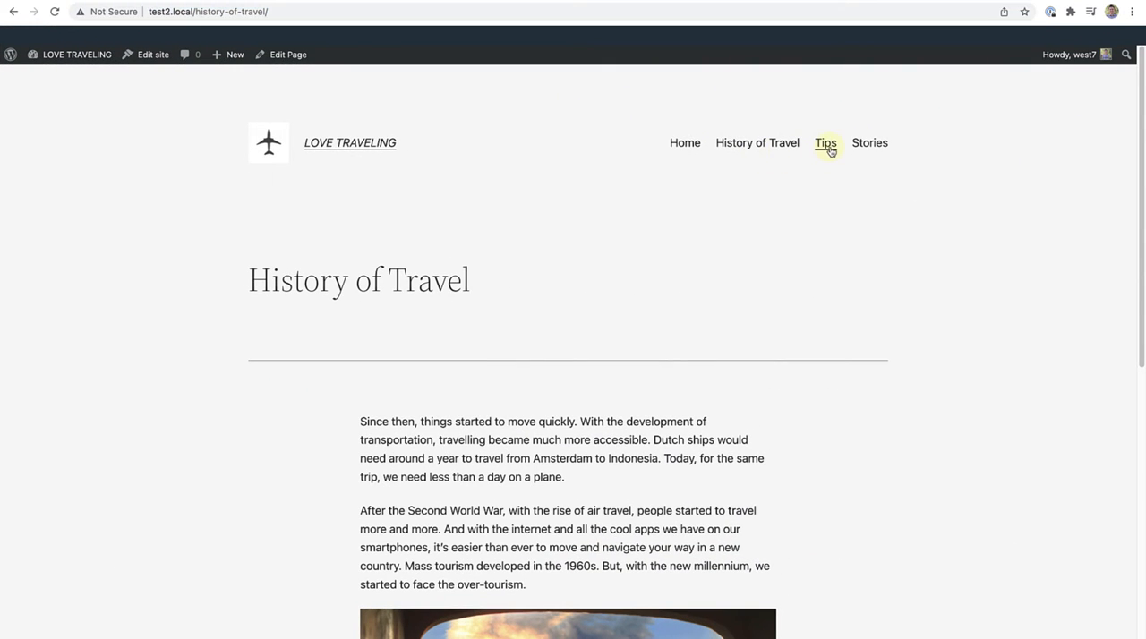
Step: Browse from the Tips page, checking its address, back to the Love Traveling home page
click(824, 144)
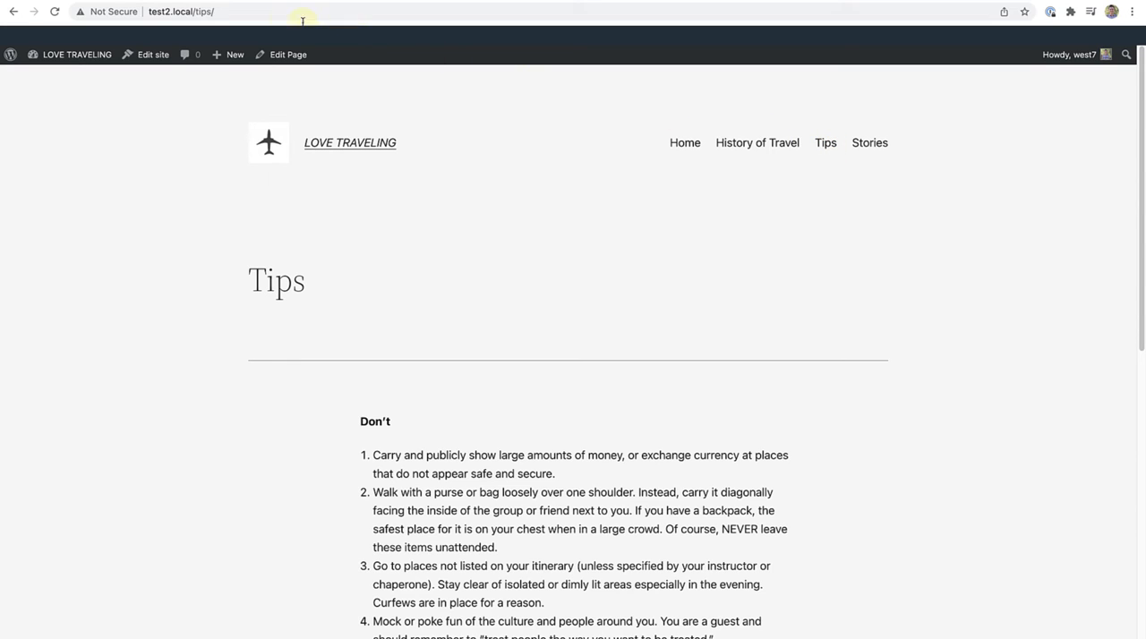
click(179, 10)
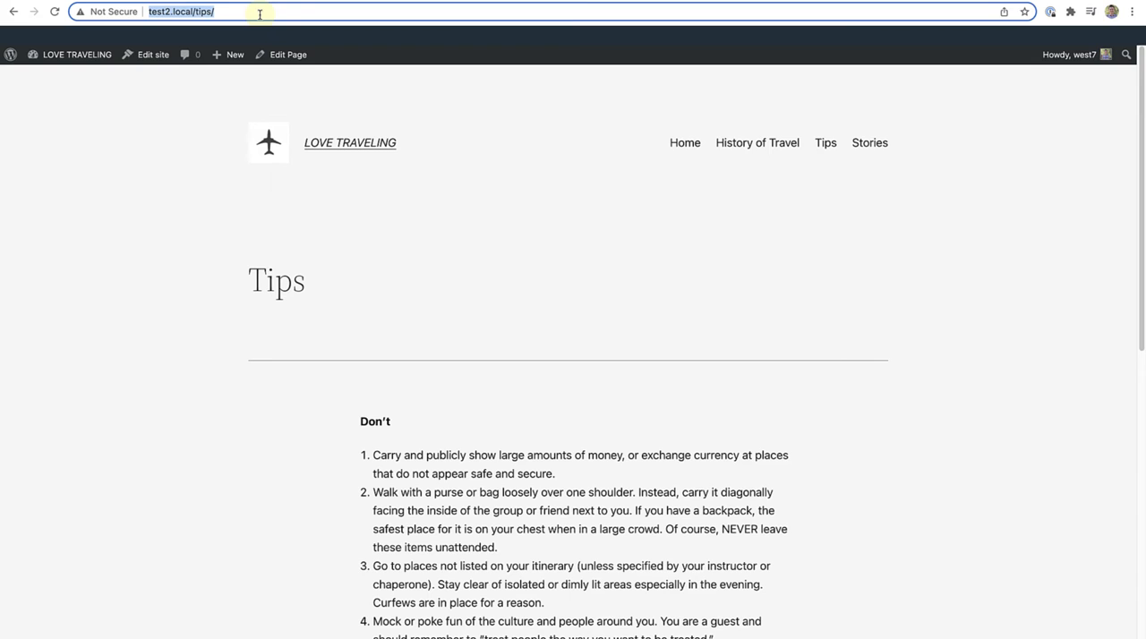
click(684, 143)
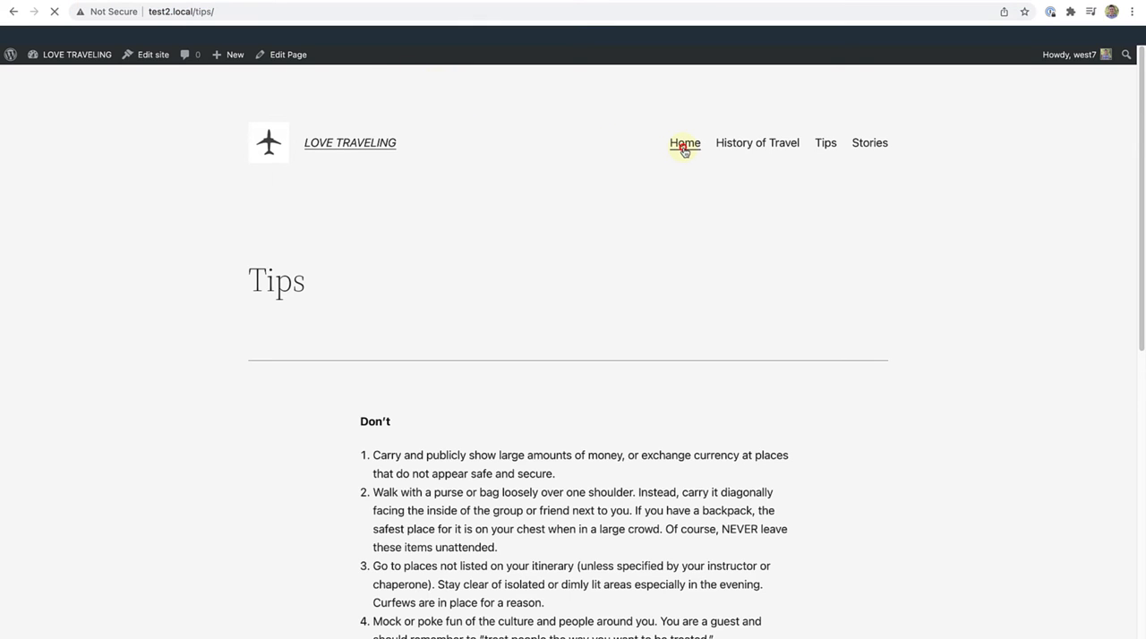
click(684, 143)
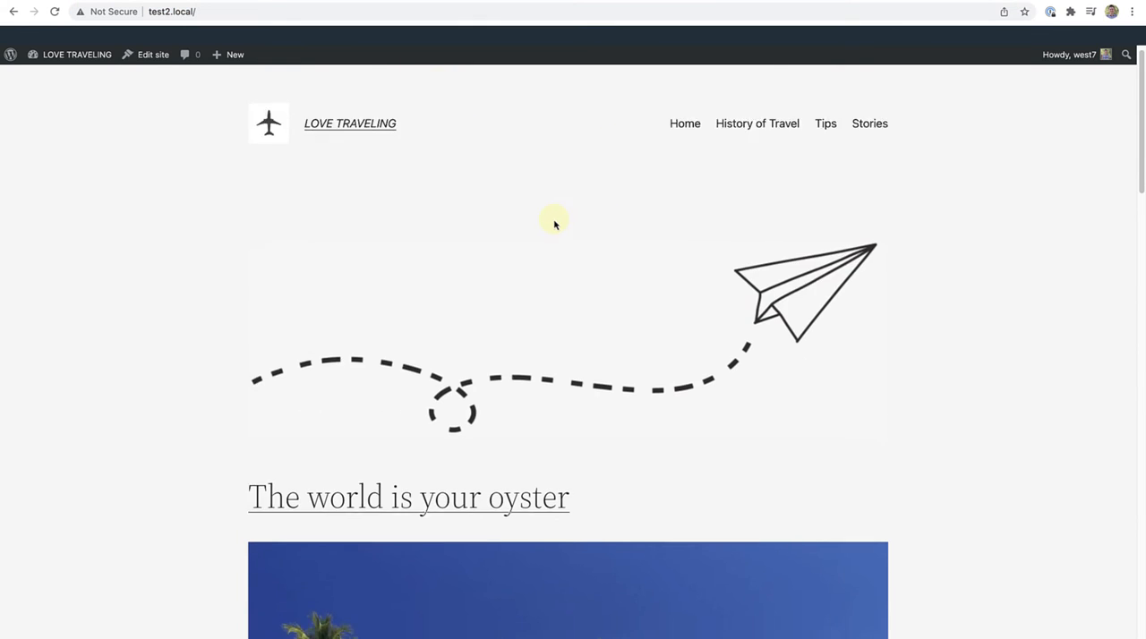
scroll(down, 3)
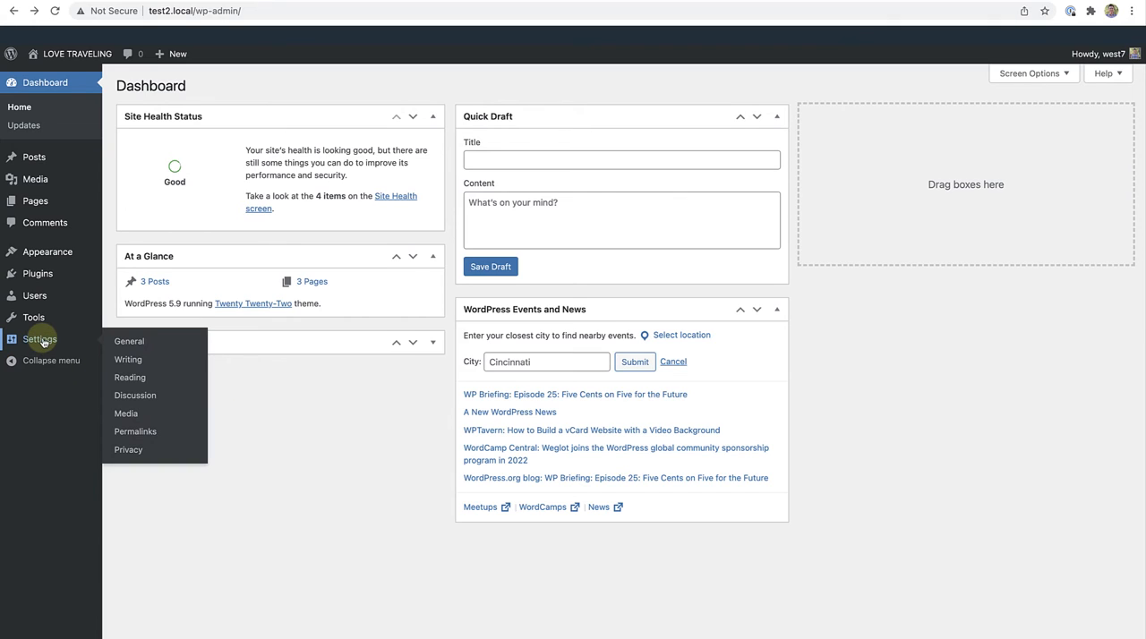
mouse_move(132, 344)
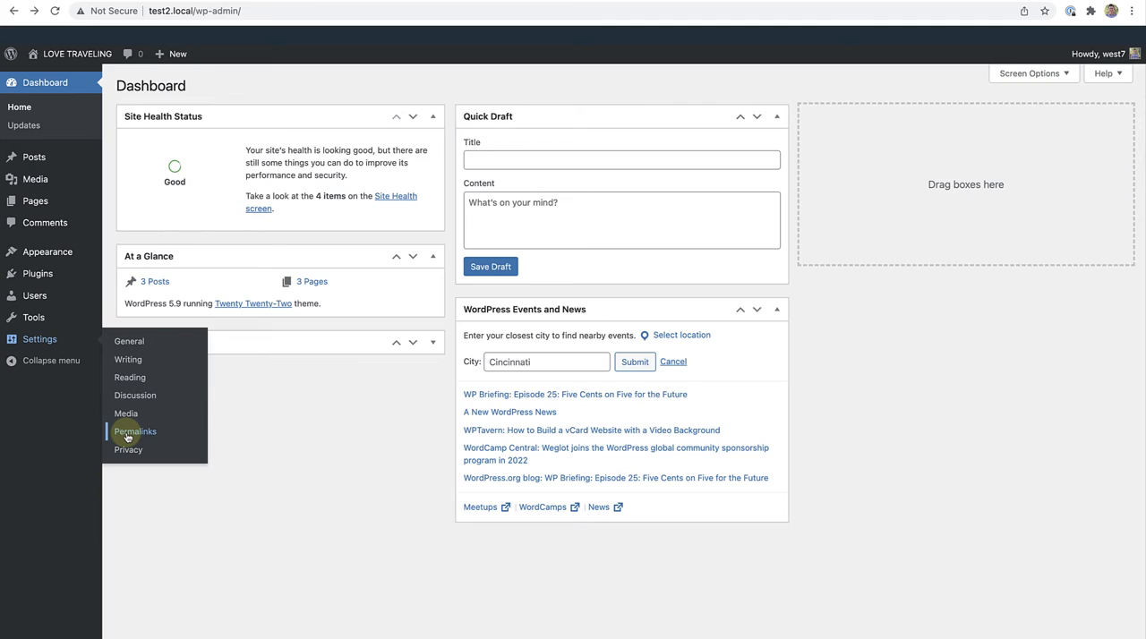
Step: Switch permalinks to the Post name structure, save, and return to the site front end
click(137, 432)
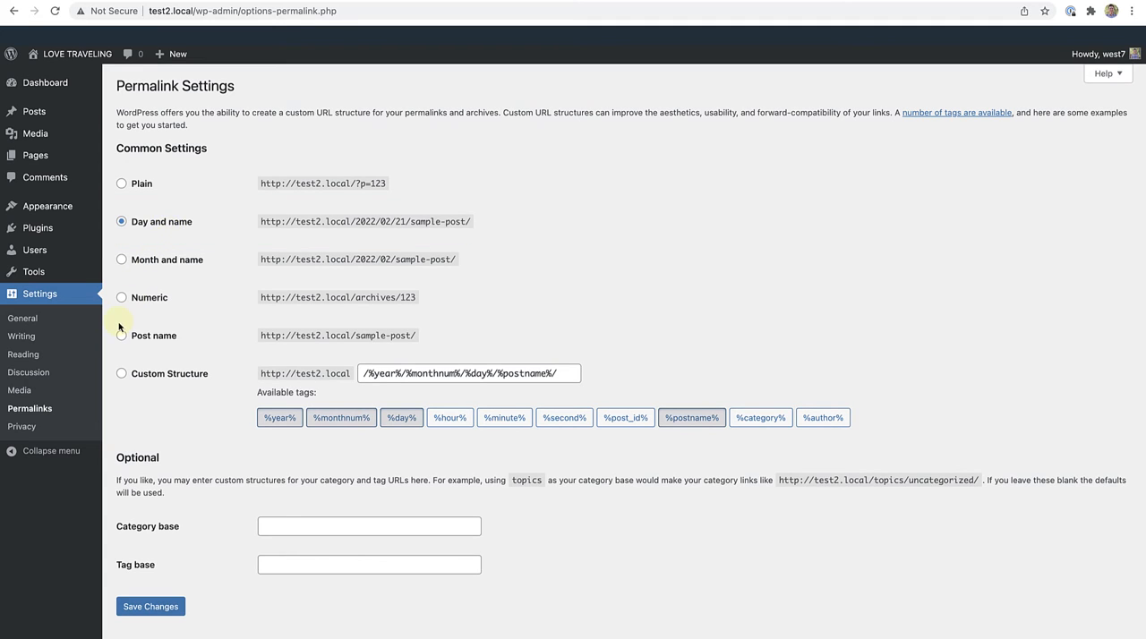
click(121, 337)
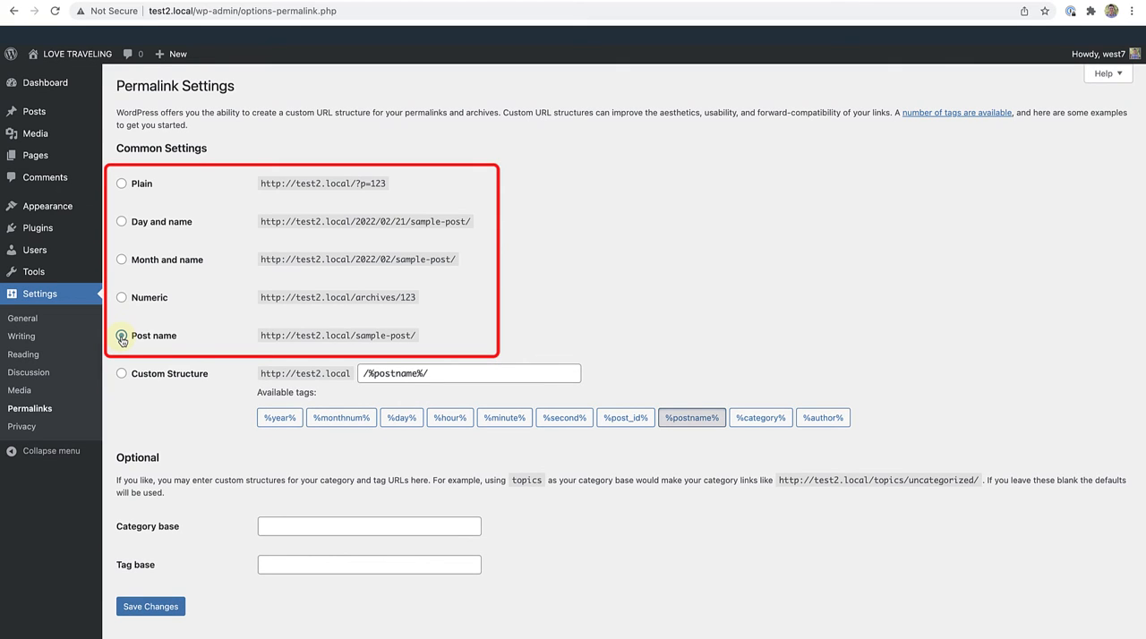
click(122, 335)
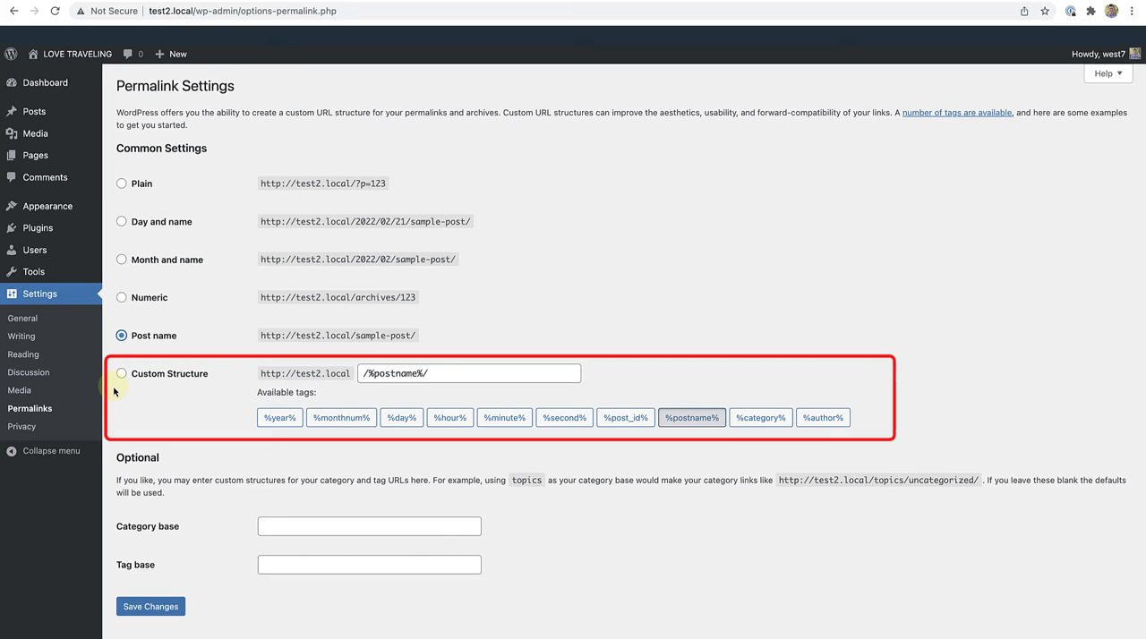
click(150, 605)
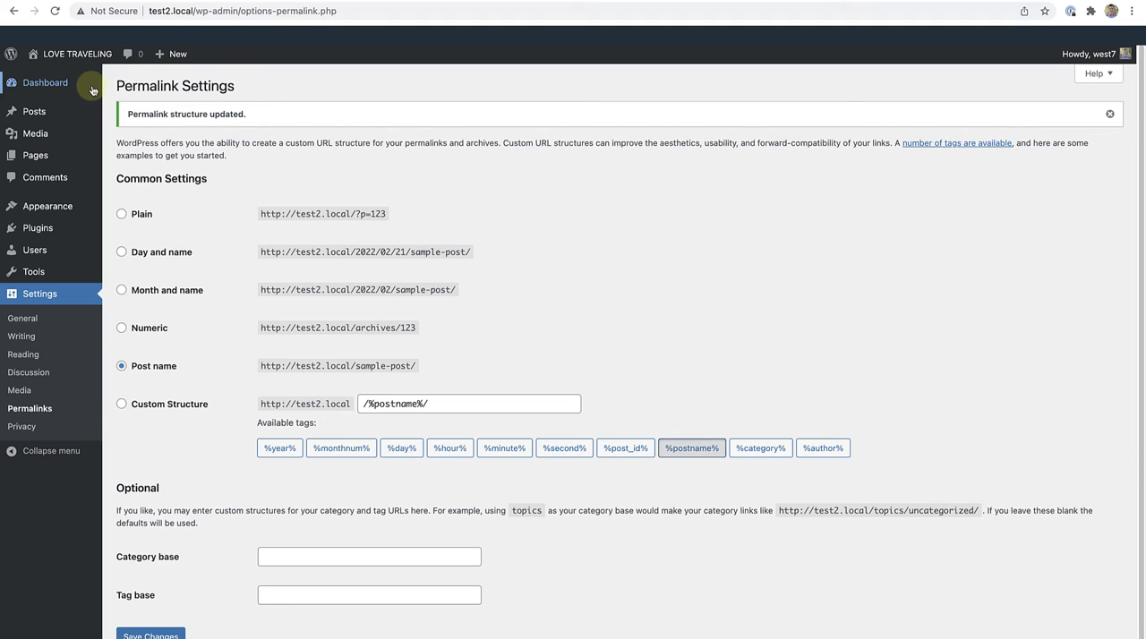
click(79, 54)
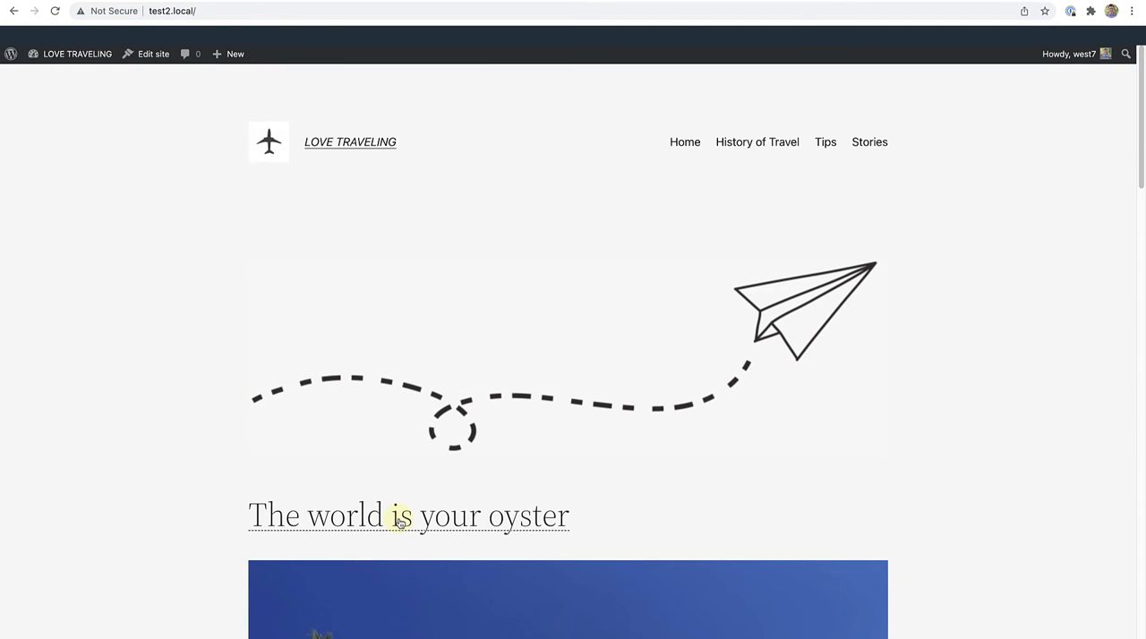
Step: View the Be on guard pickpockets post at its post-name address
click(408, 516)
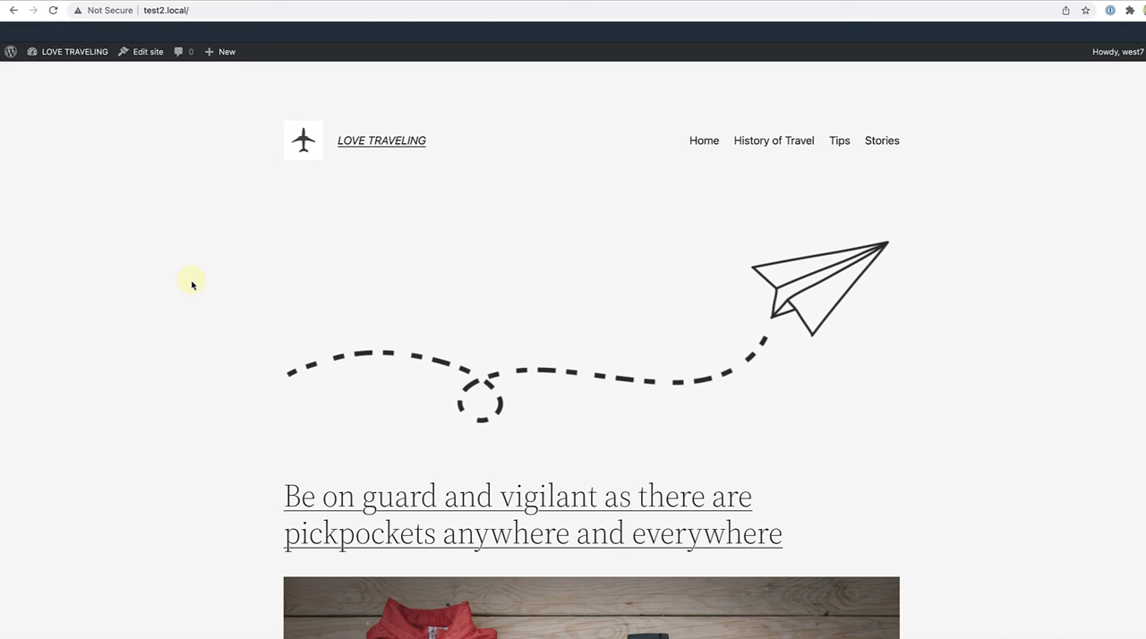
mouse_move(201, 305)
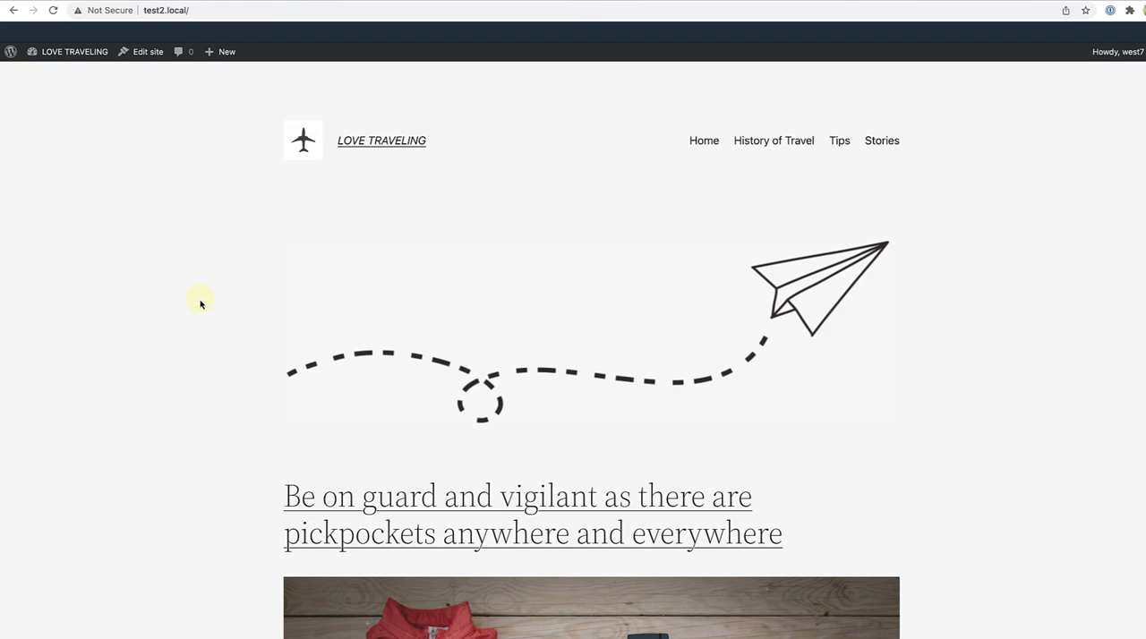
scroll(down, 3)
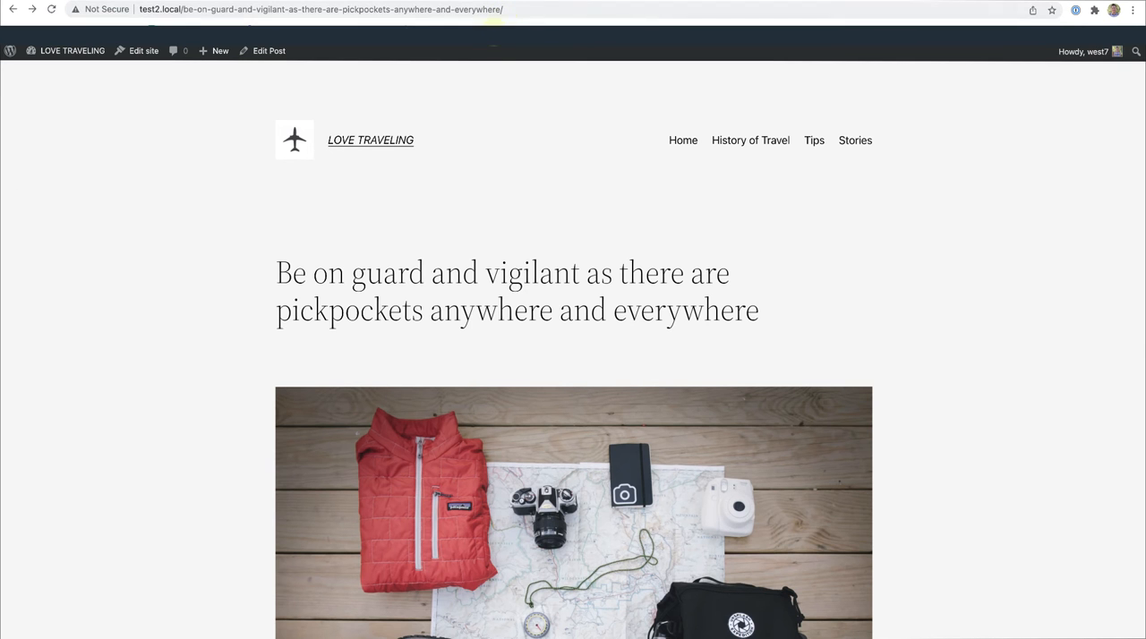
Step: Edit the pickpockets post and shorten its permalink slug to 'pickpockets'
click(72, 50)
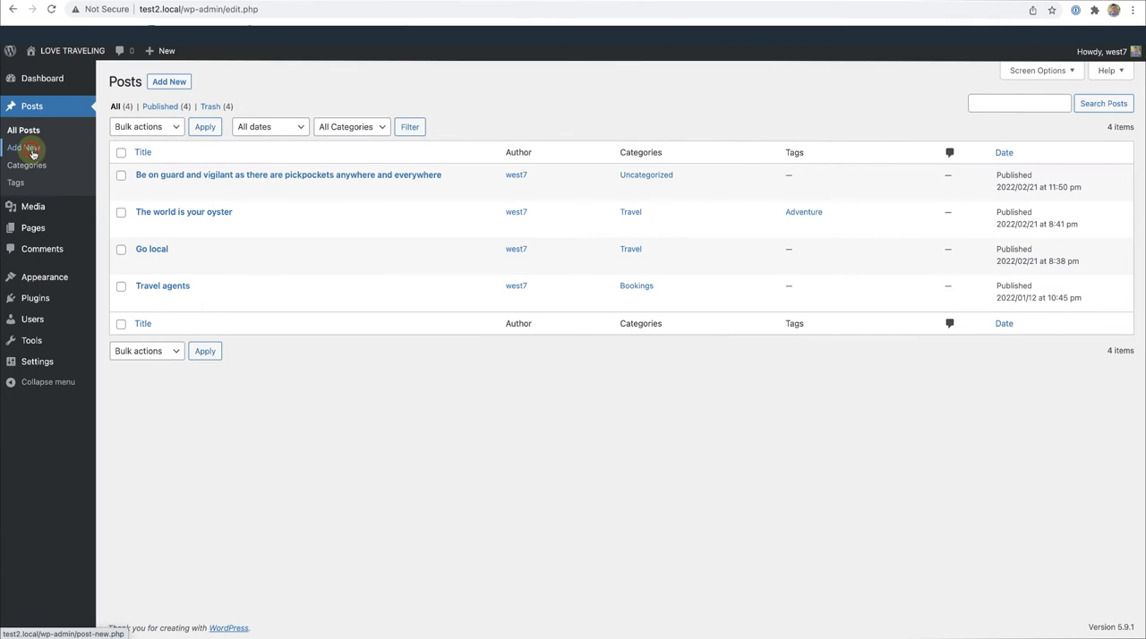
click(287, 174)
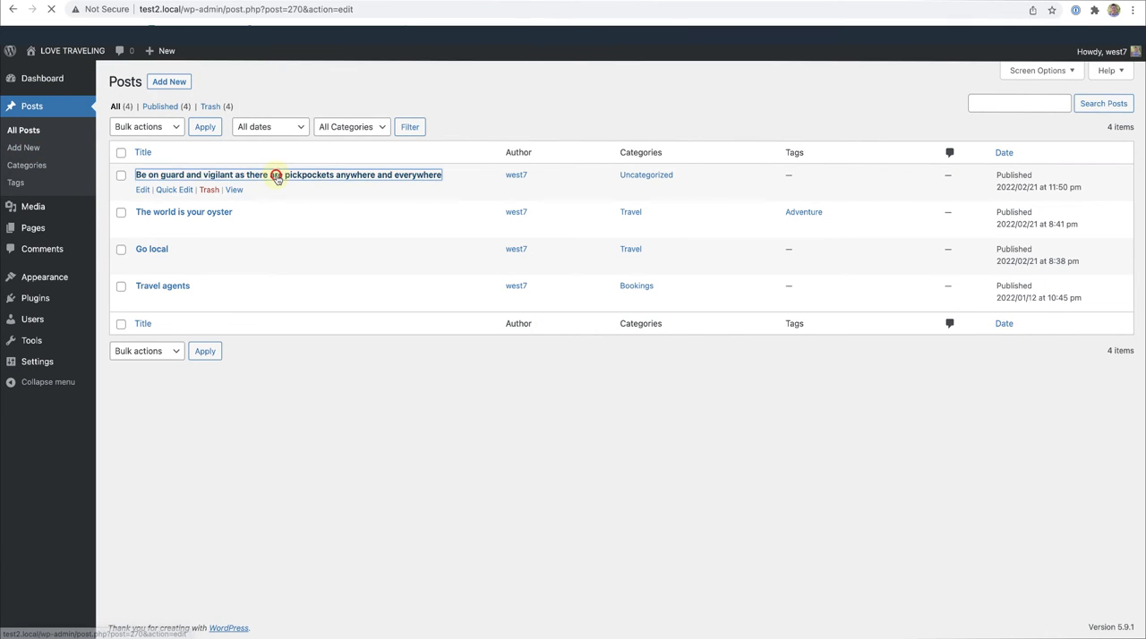
click(201, 173)
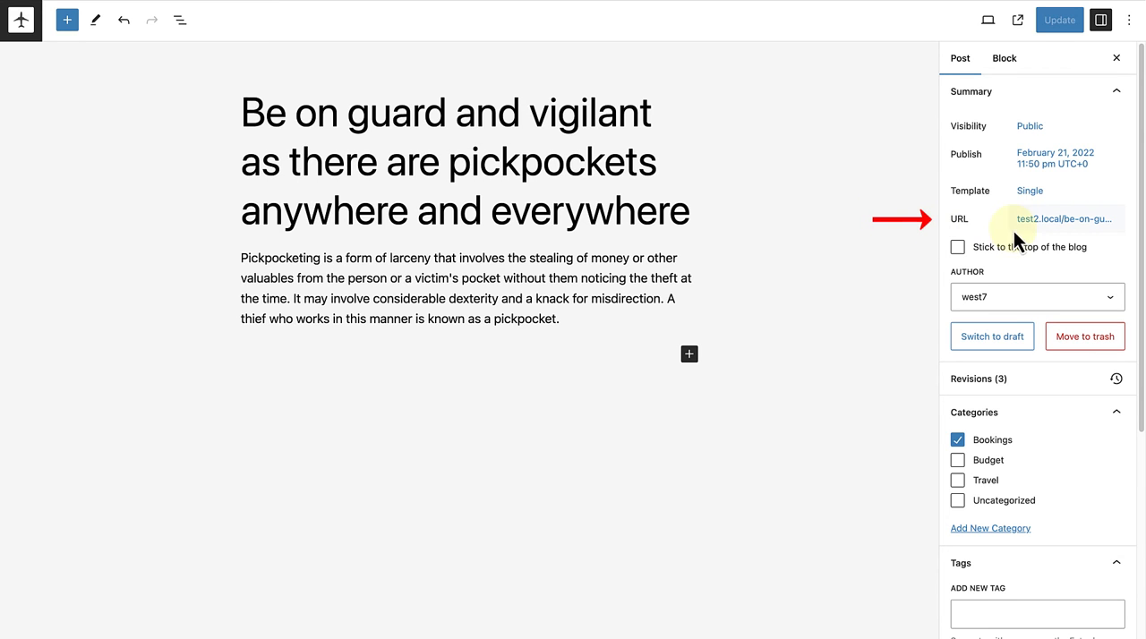
click(1064, 219)
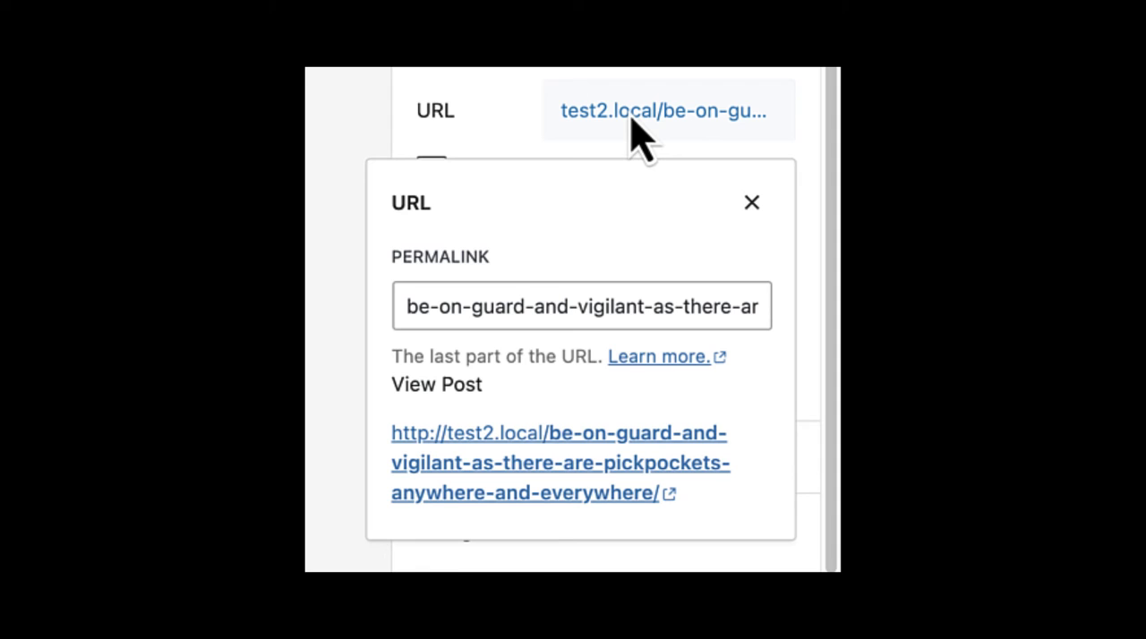
double_click(434, 306)
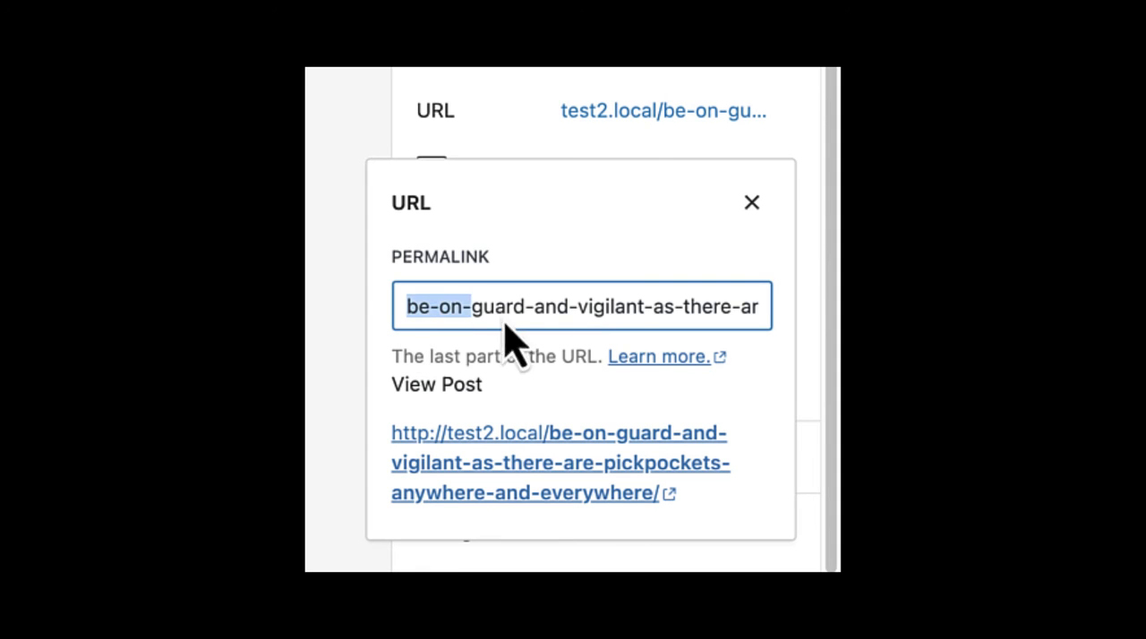
text(pickpockets)
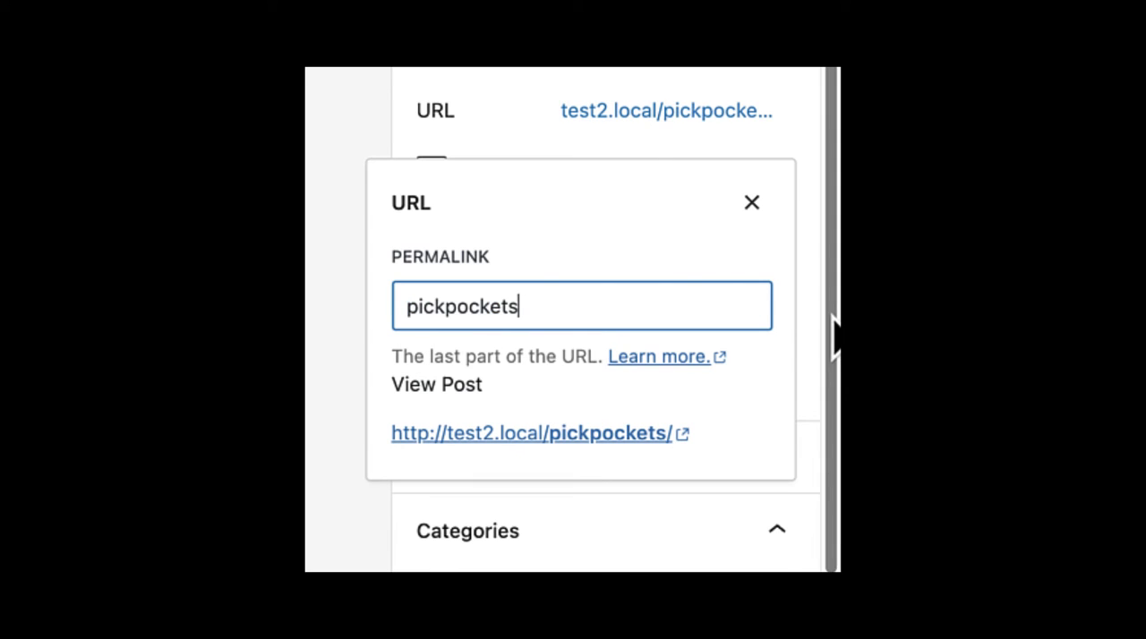
mouse_move(699, 349)
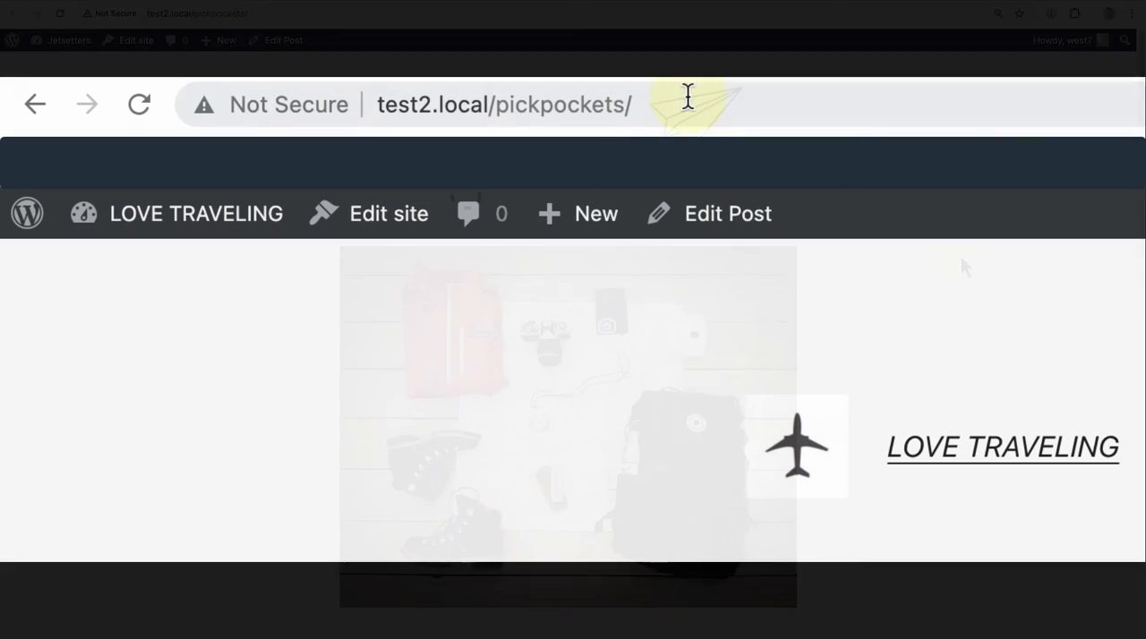
Step: Load the post at its new short address test2.local/pickpockets/
click(505, 104)
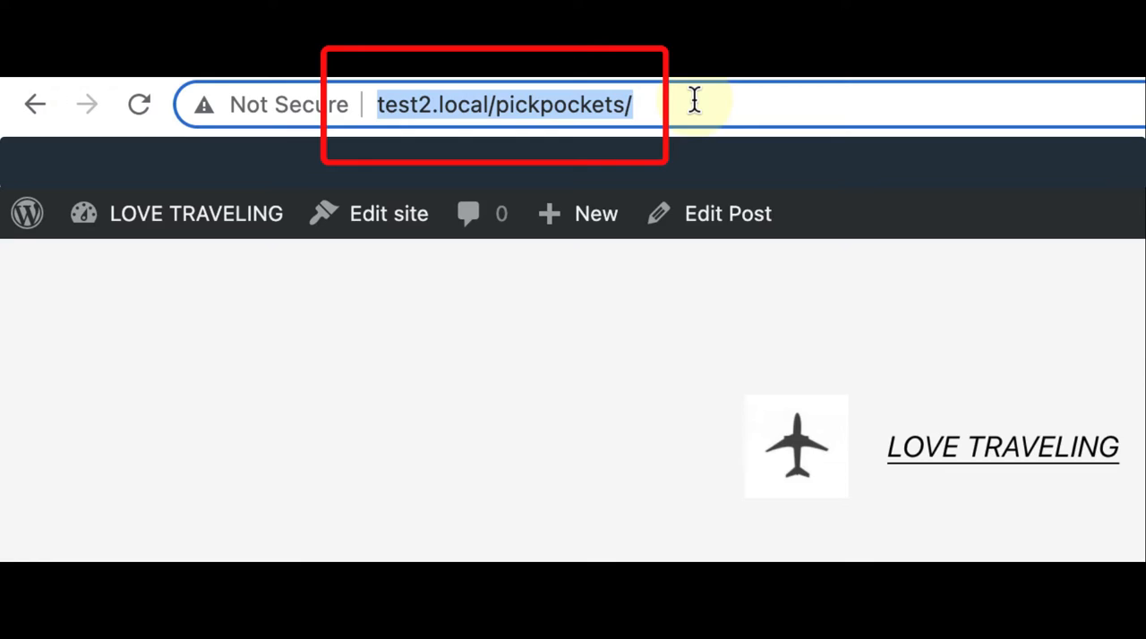
key(Enter)
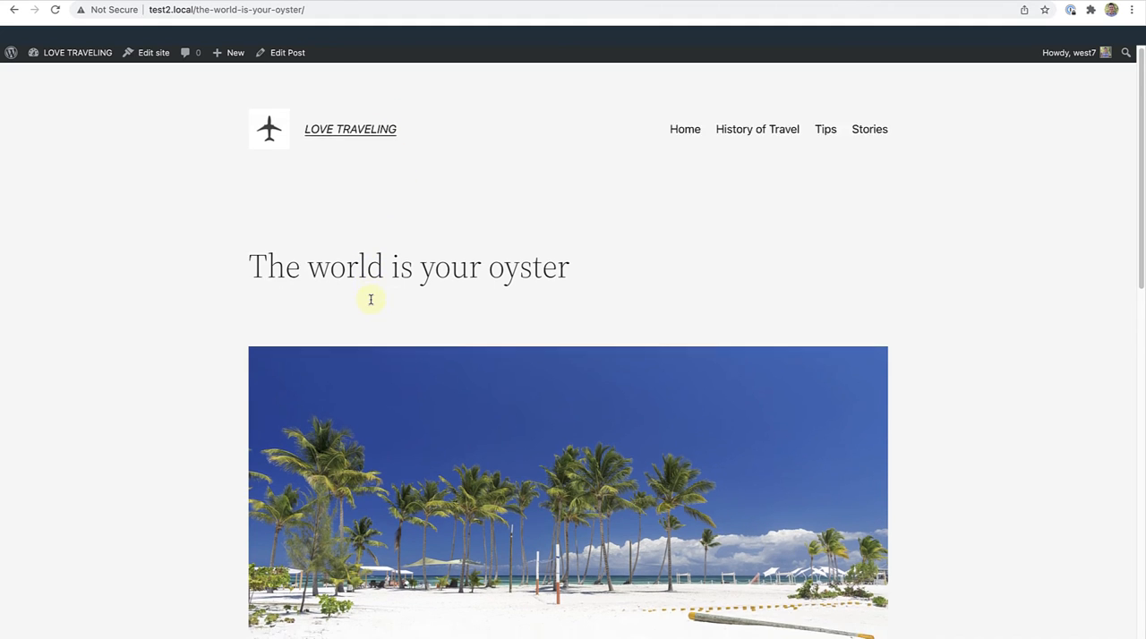
Step: Follow the Travel category link from The world is your oyster post
scroll(down, 3)
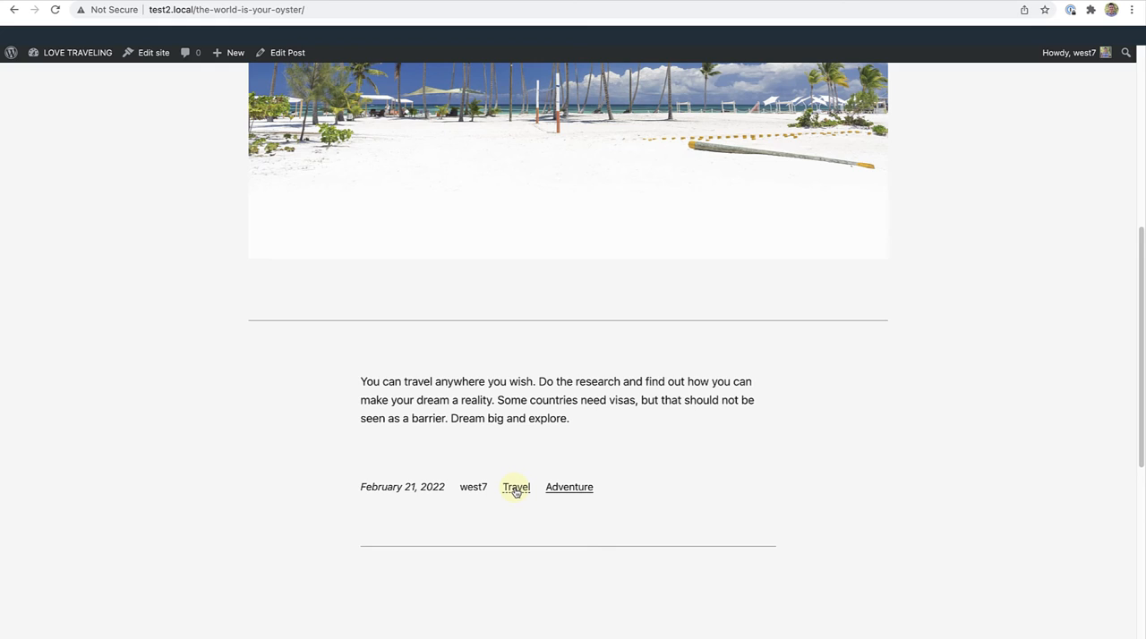
click(516, 487)
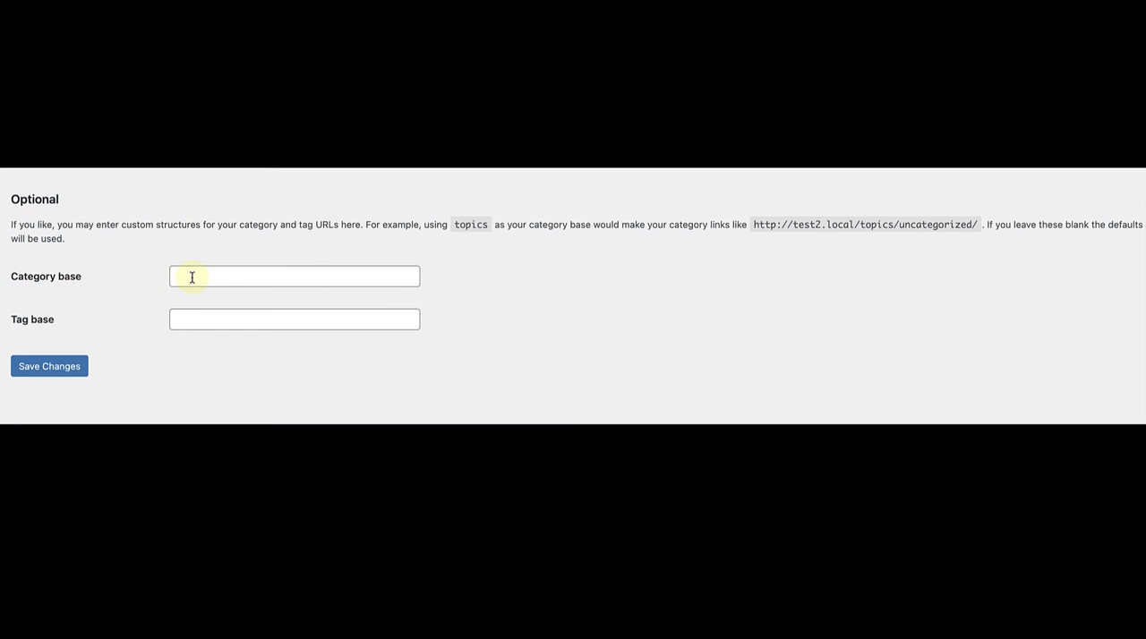
Step: Set the permalink category base to 'topics' and save the changes
click(293, 275)
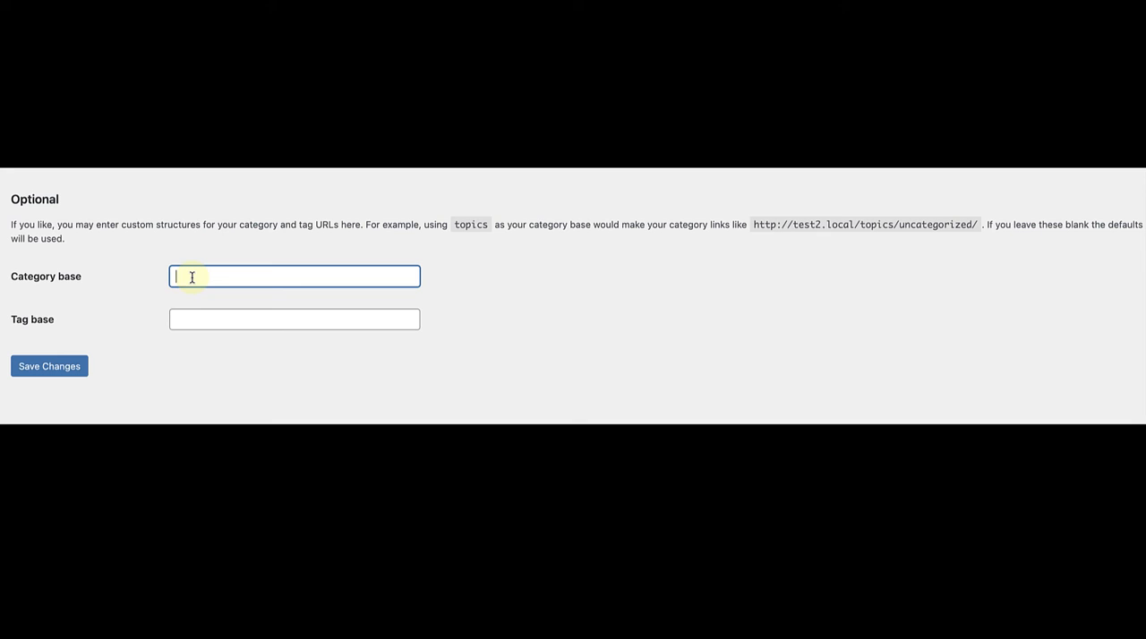
text(topi)
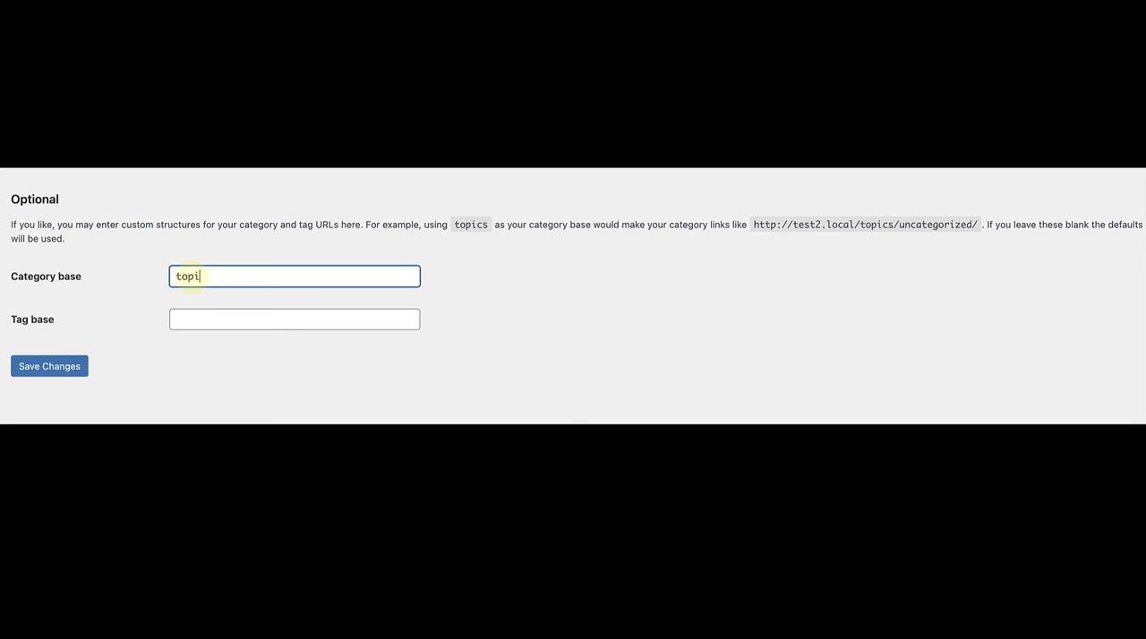
click(294, 319)
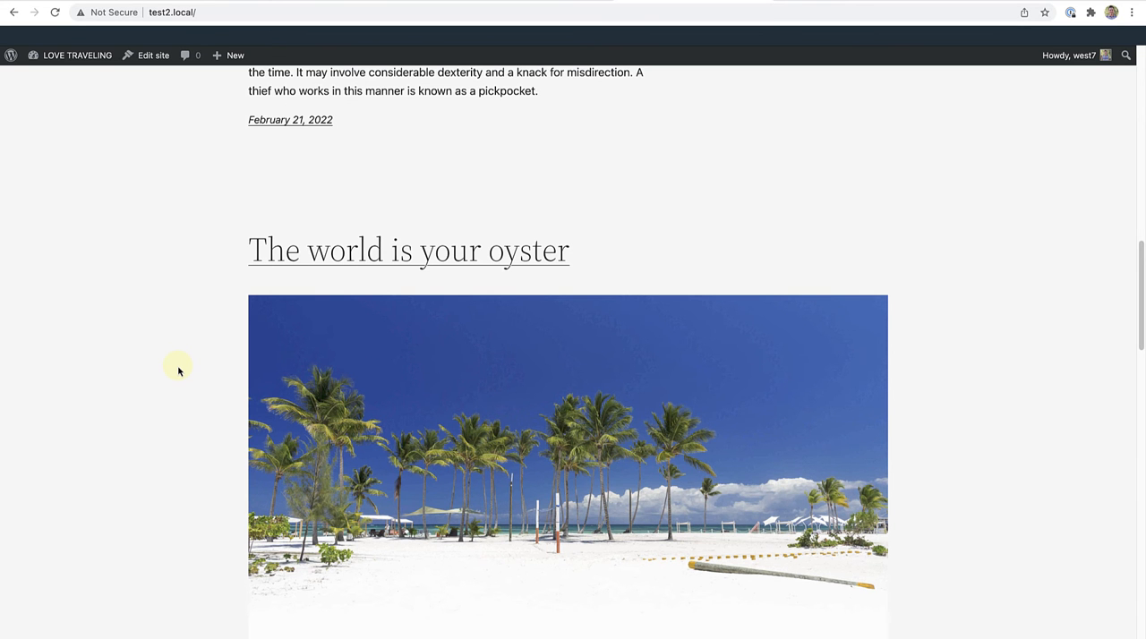
Step: Reach the Travel category archive from The world is your oyster post, now at test2.local/topics/travel/
click(408, 251)
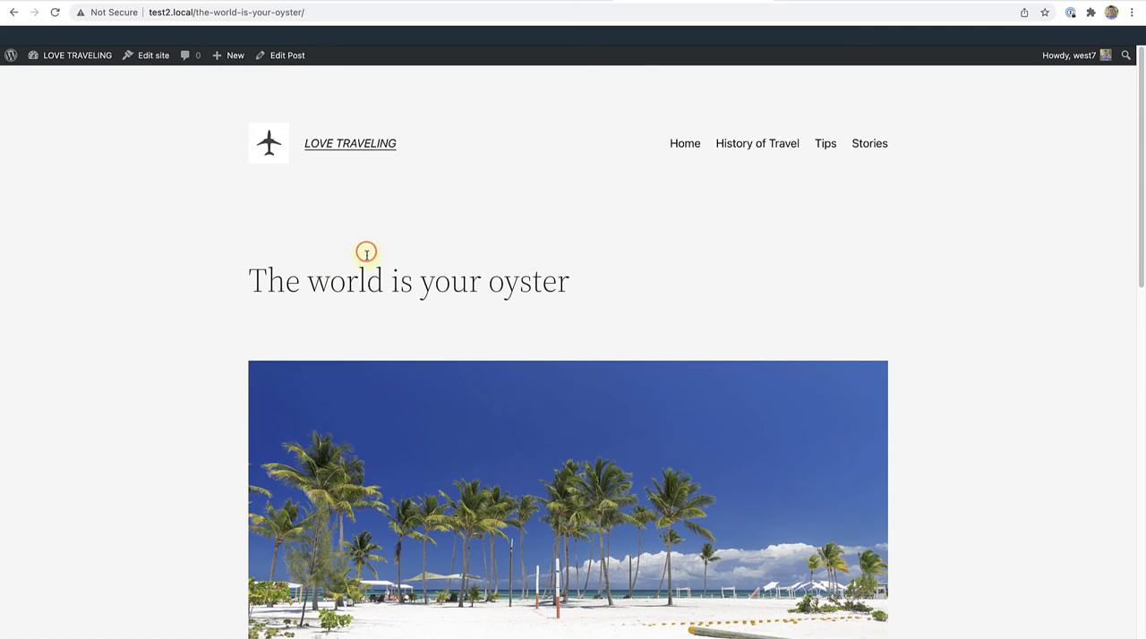
scroll(down, 3)
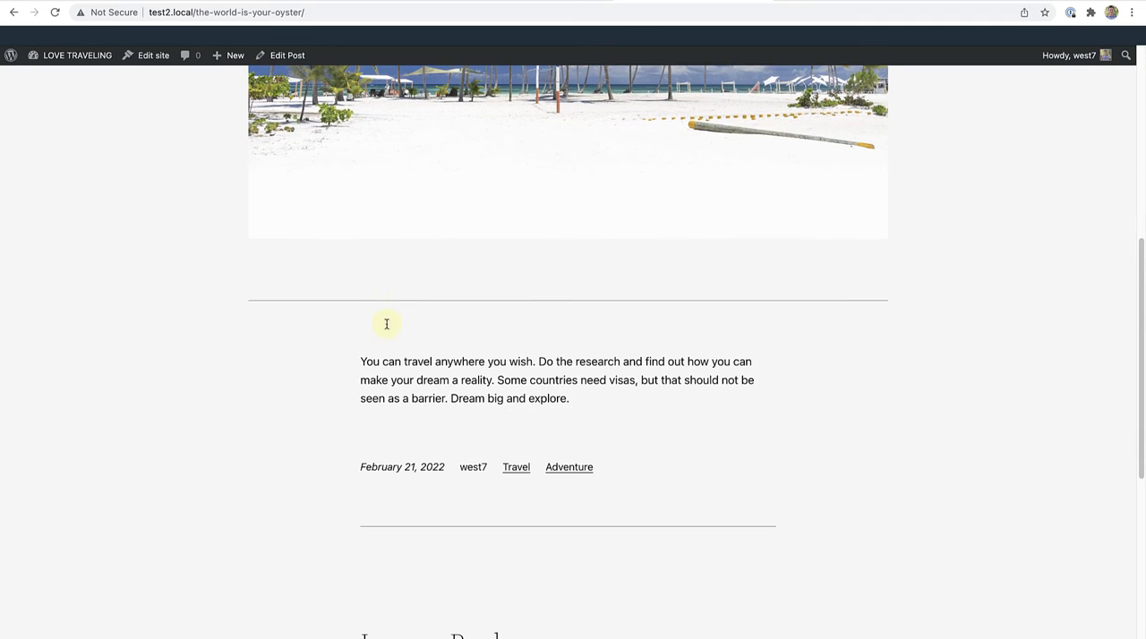
click(516, 466)
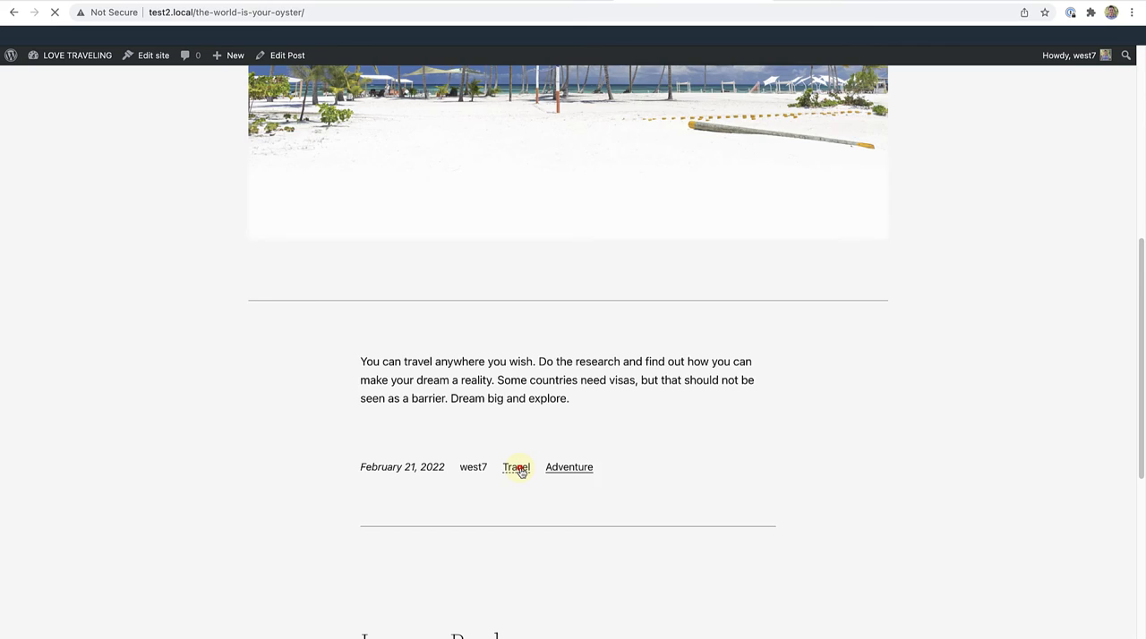
click(516, 466)
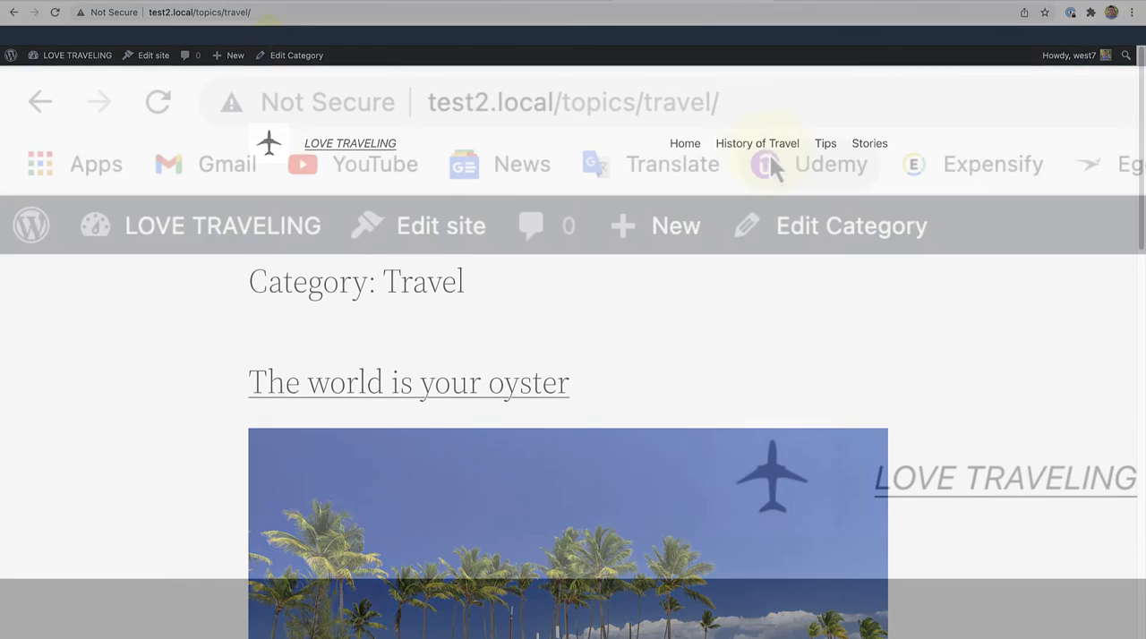
click(573, 100)
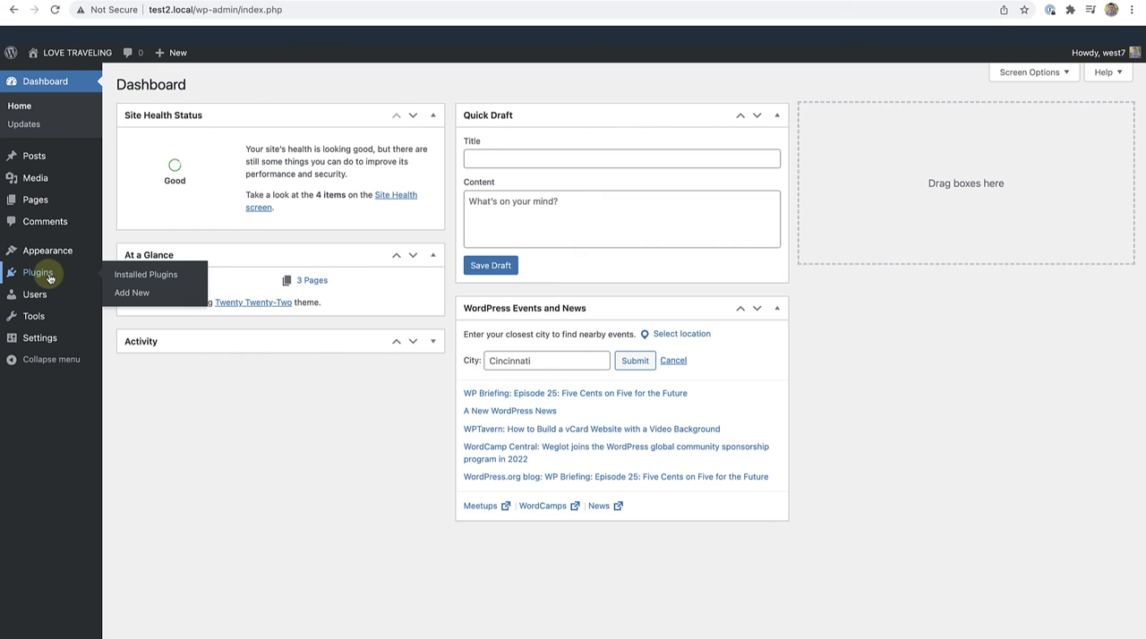
Step: Search the plugin directory for 'redirect links' from Plugins > Add New
click(145, 274)
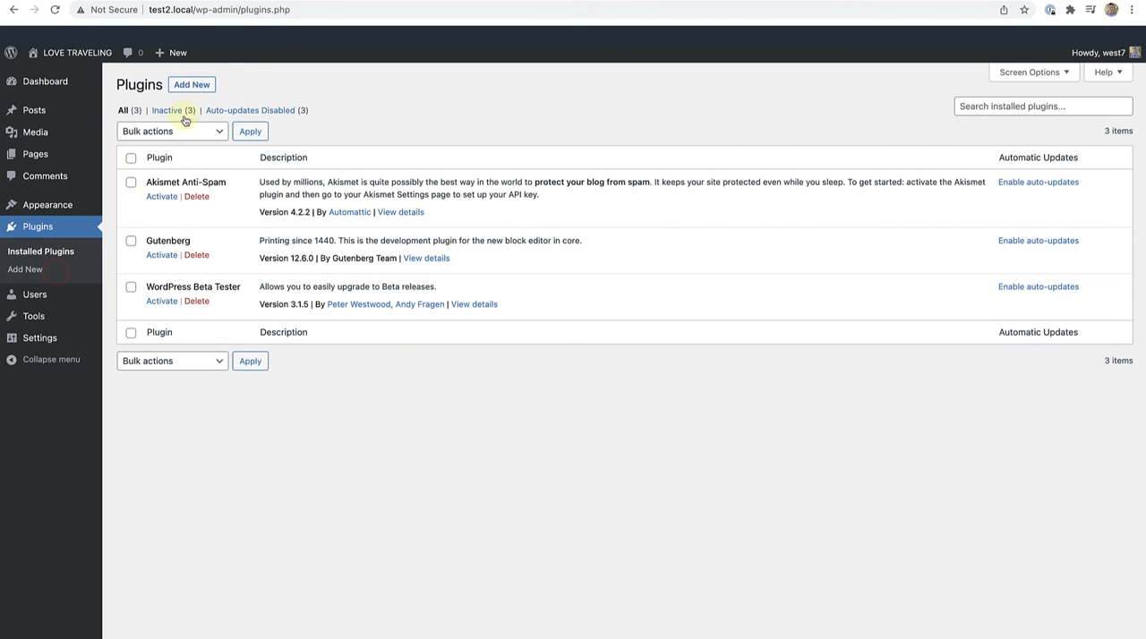
click(190, 85)
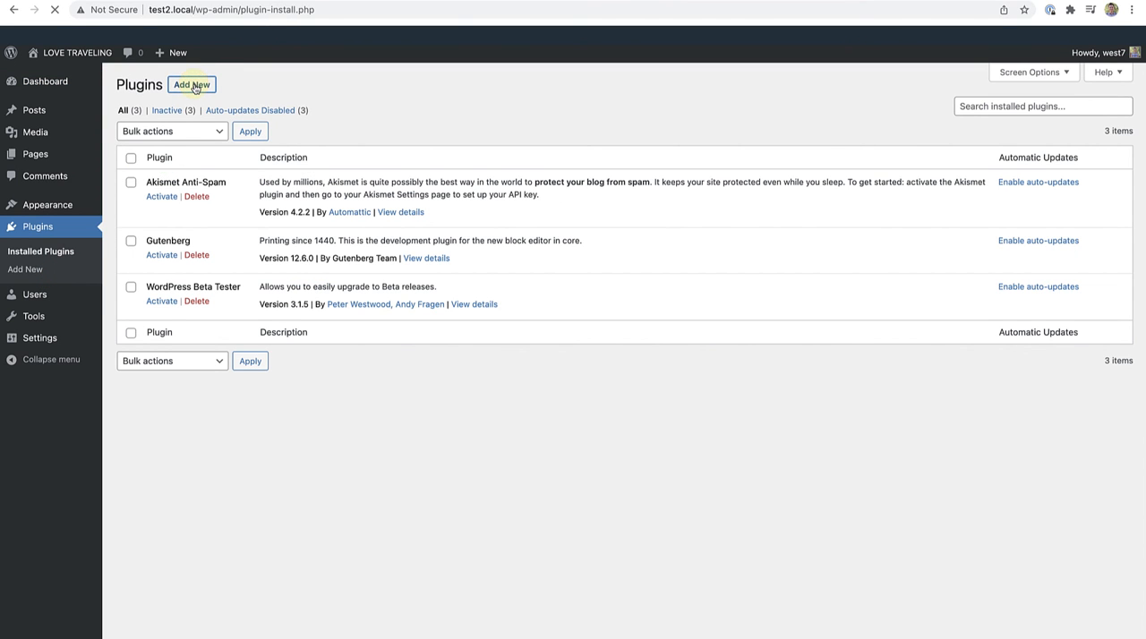
click(192, 85)
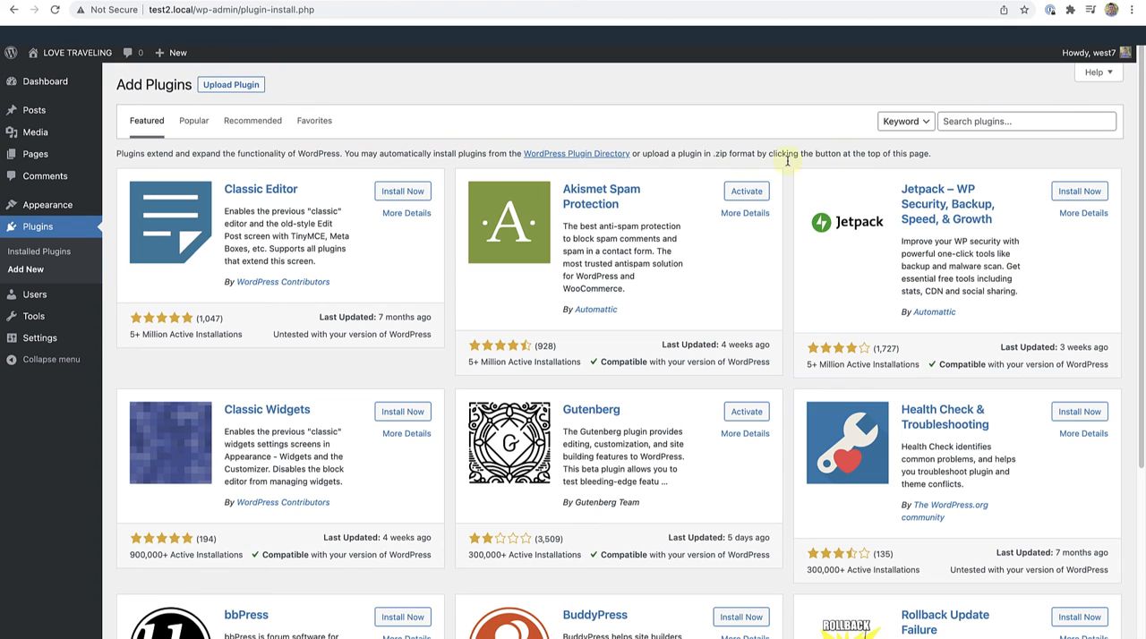
click(1027, 122)
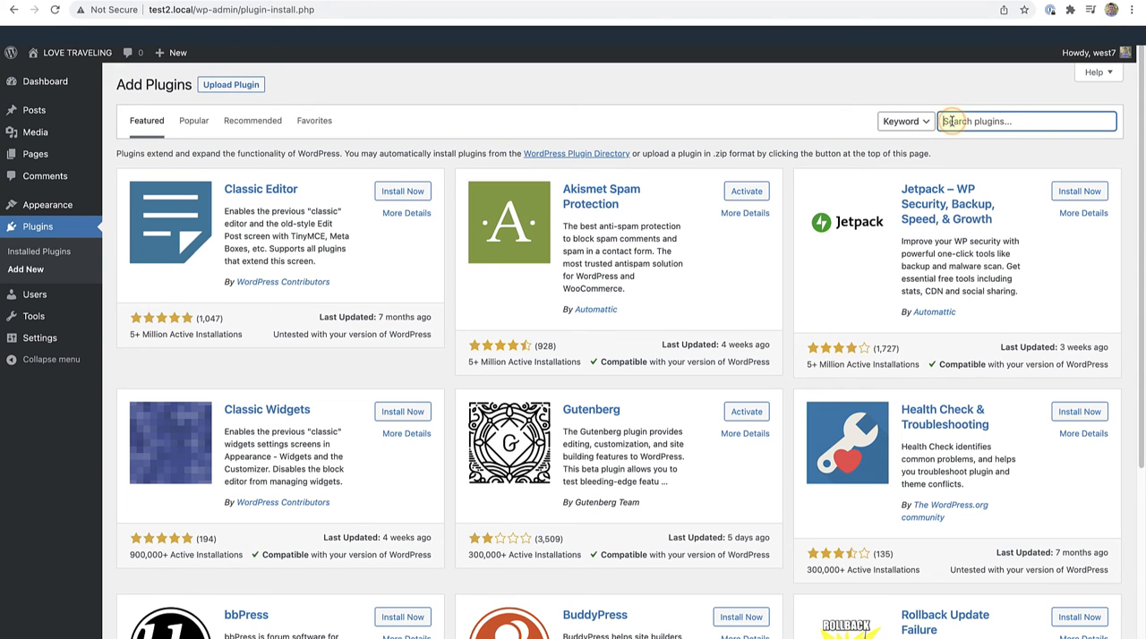
text(redirect links)
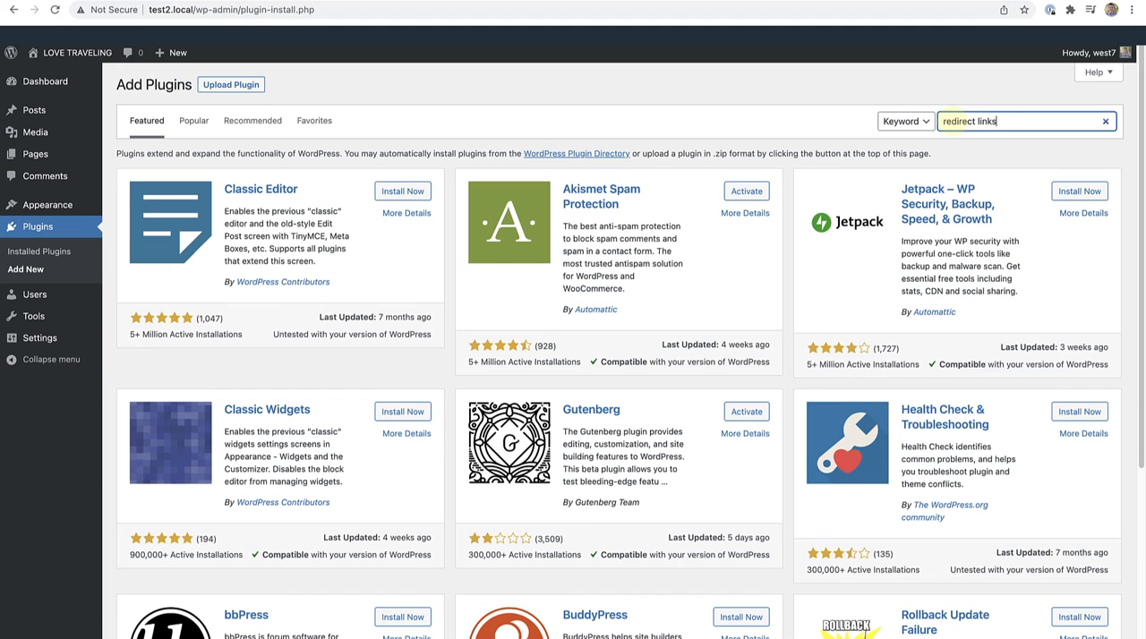
key(Enter)
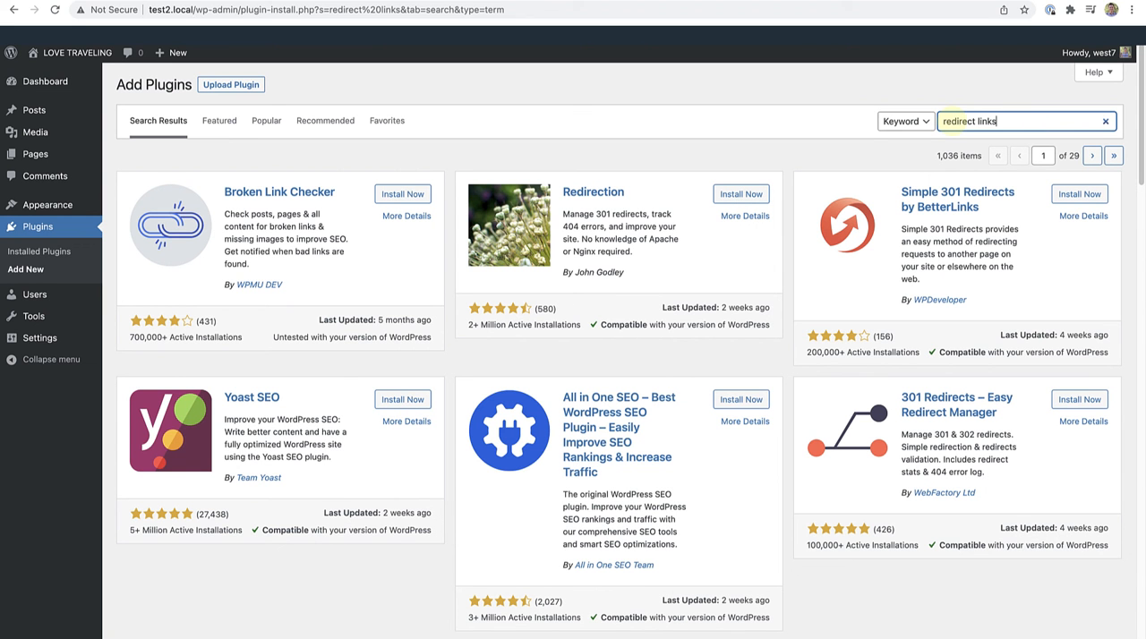
mouse_move(742, 194)
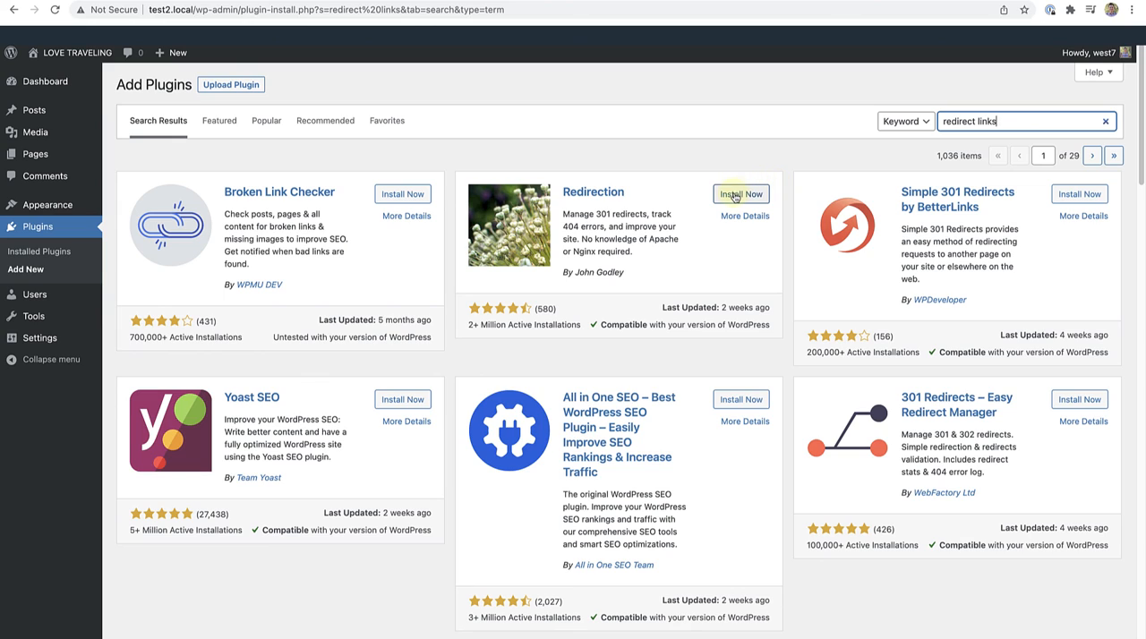
mouse_move(742, 194)
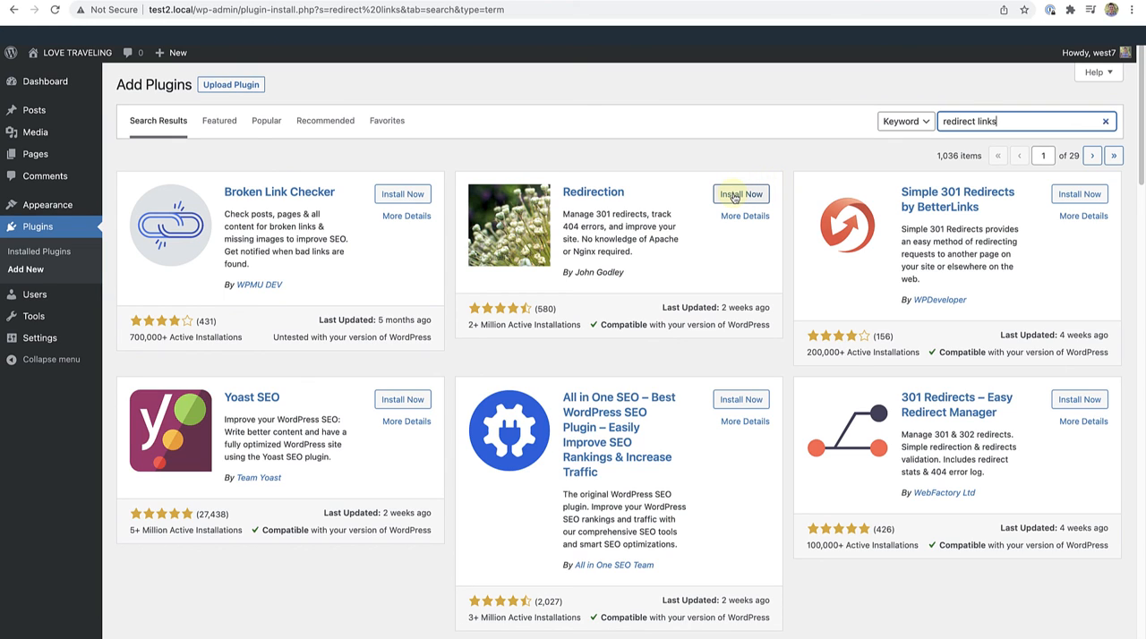
Step: Install and activate the Redirection plugin
click(741, 193)
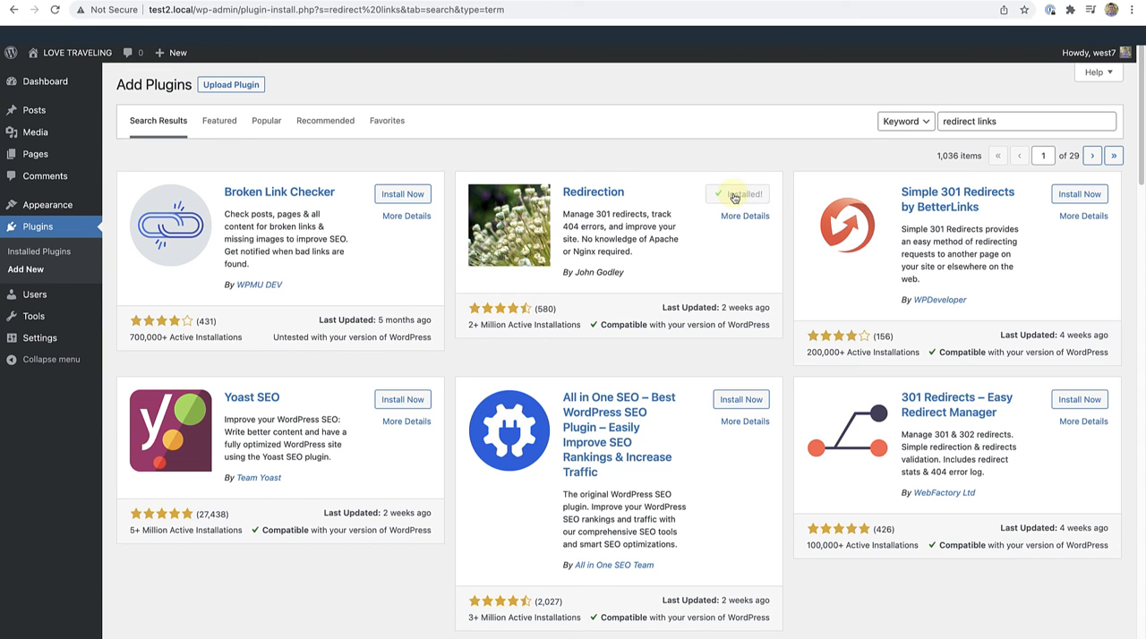
click(738, 194)
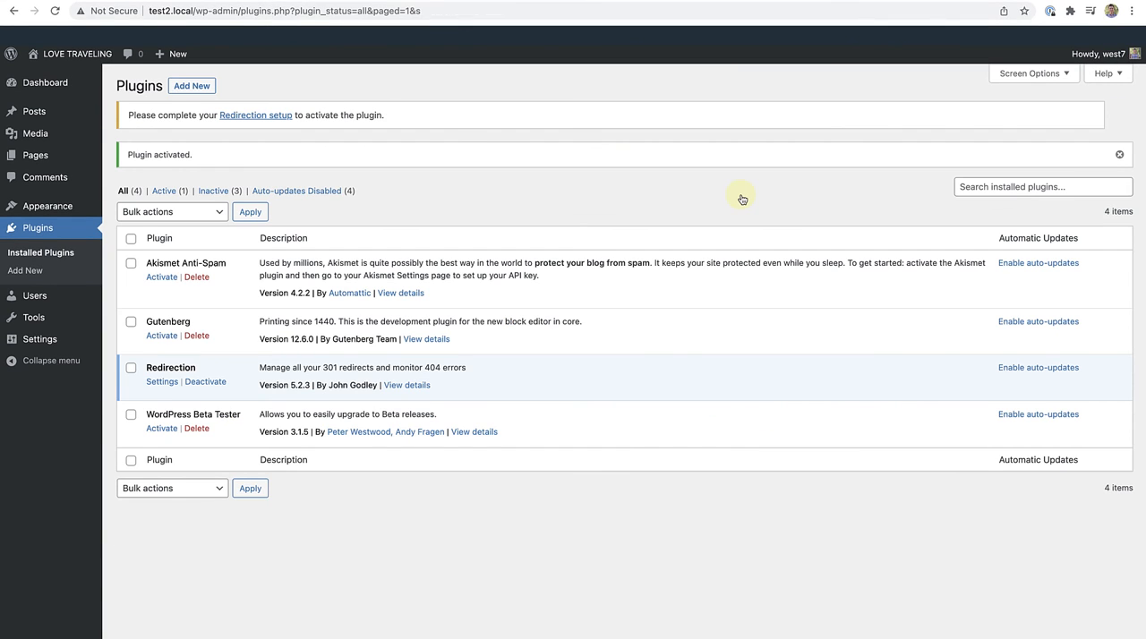
mouse_move(548, 315)
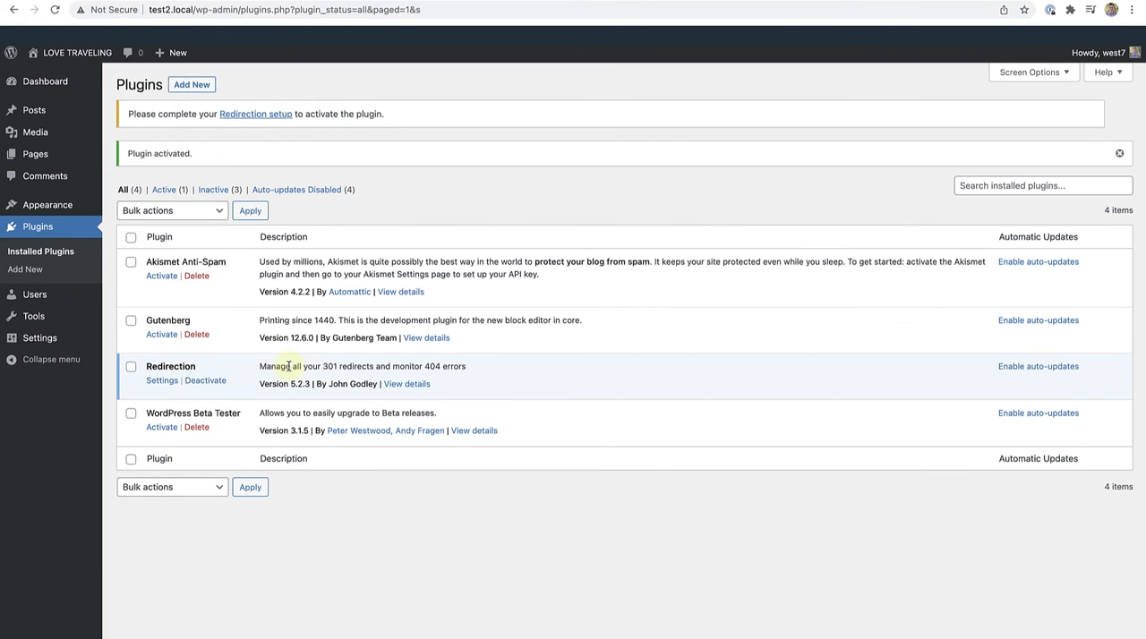
Step: Run the Redirection setup wizard through to its options page
click(161, 380)
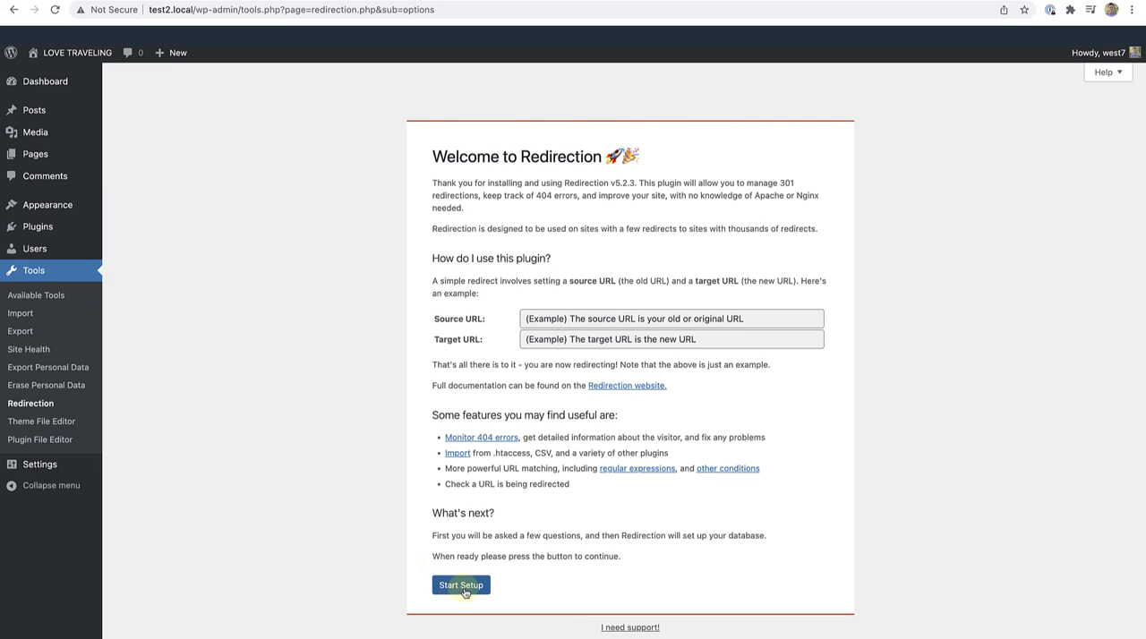
click(460, 584)
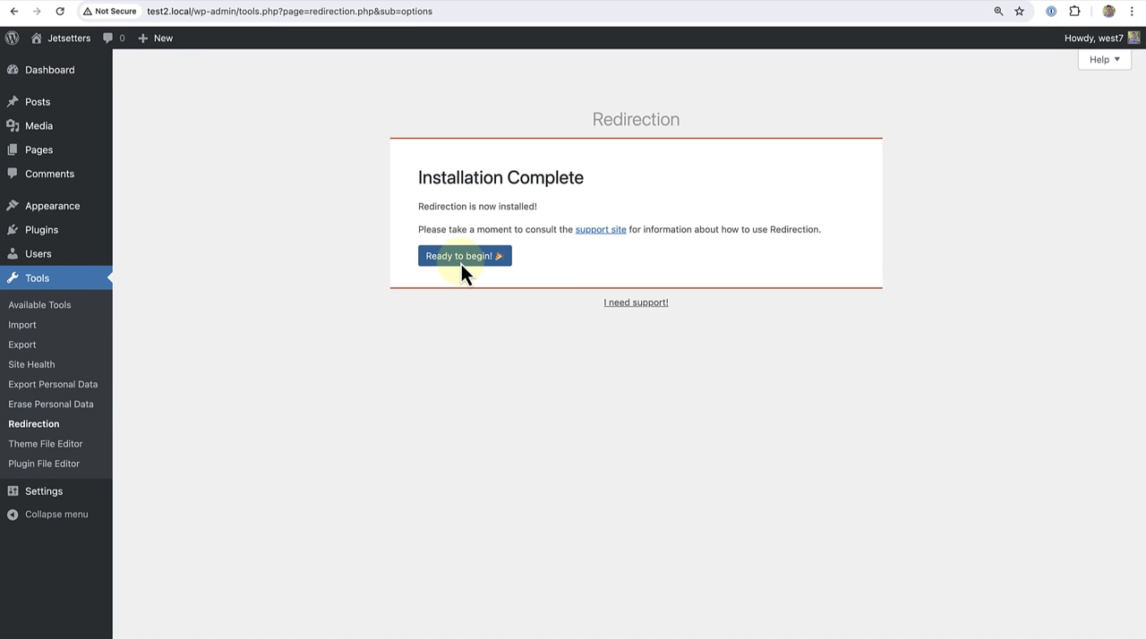
click(465, 254)
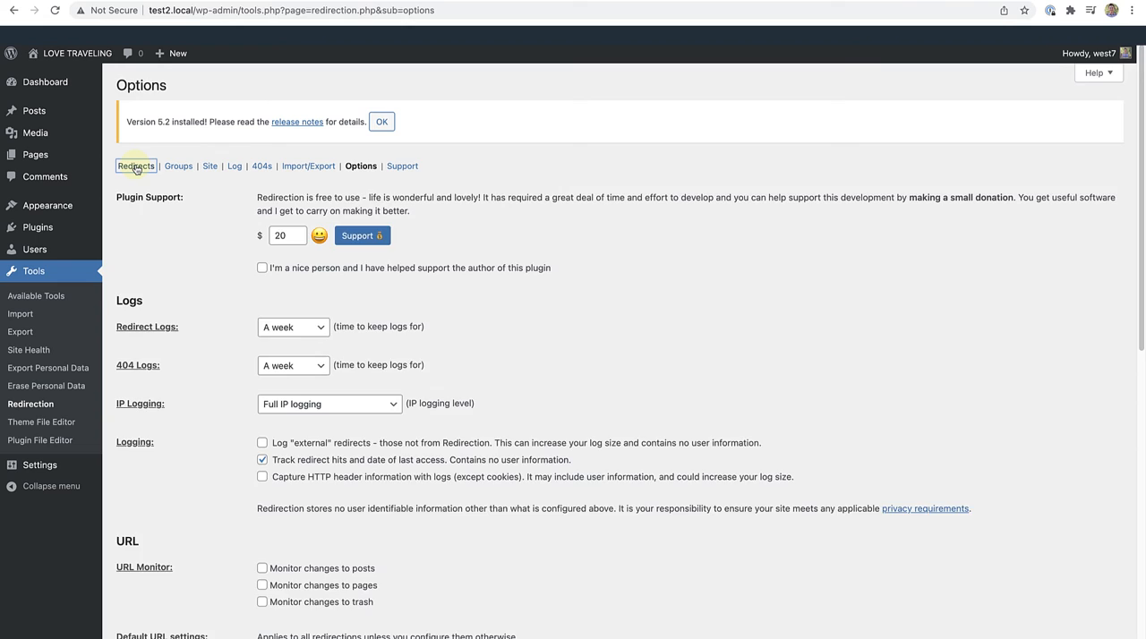
Step: Switch to the Redirects list, still empty with the Add new redirection form
click(130, 166)
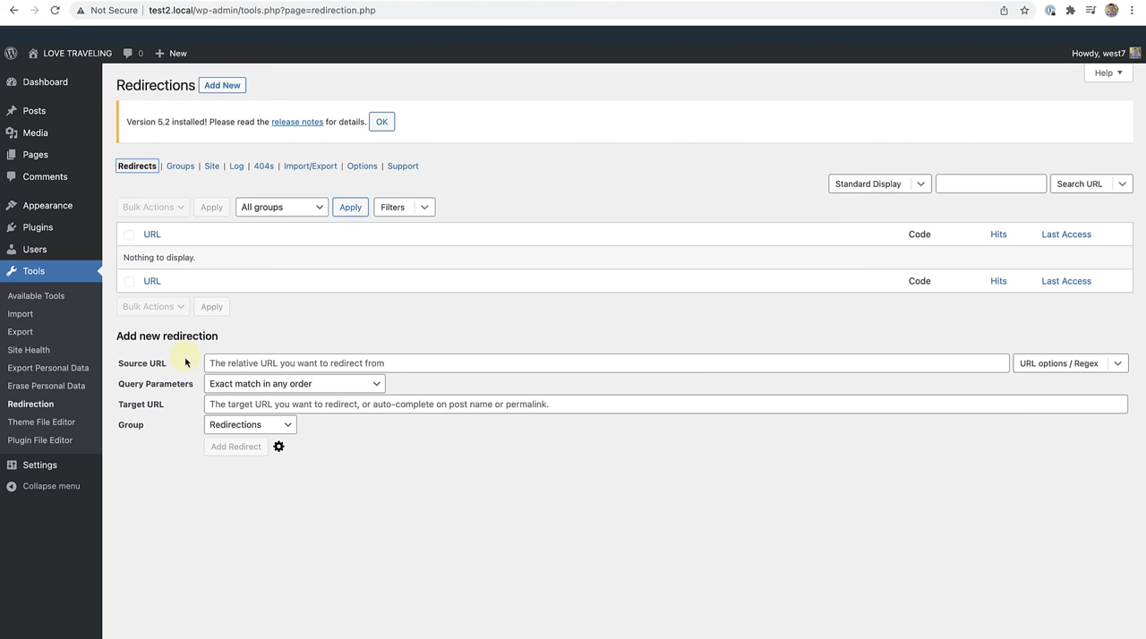
mouse_move(183, 371)
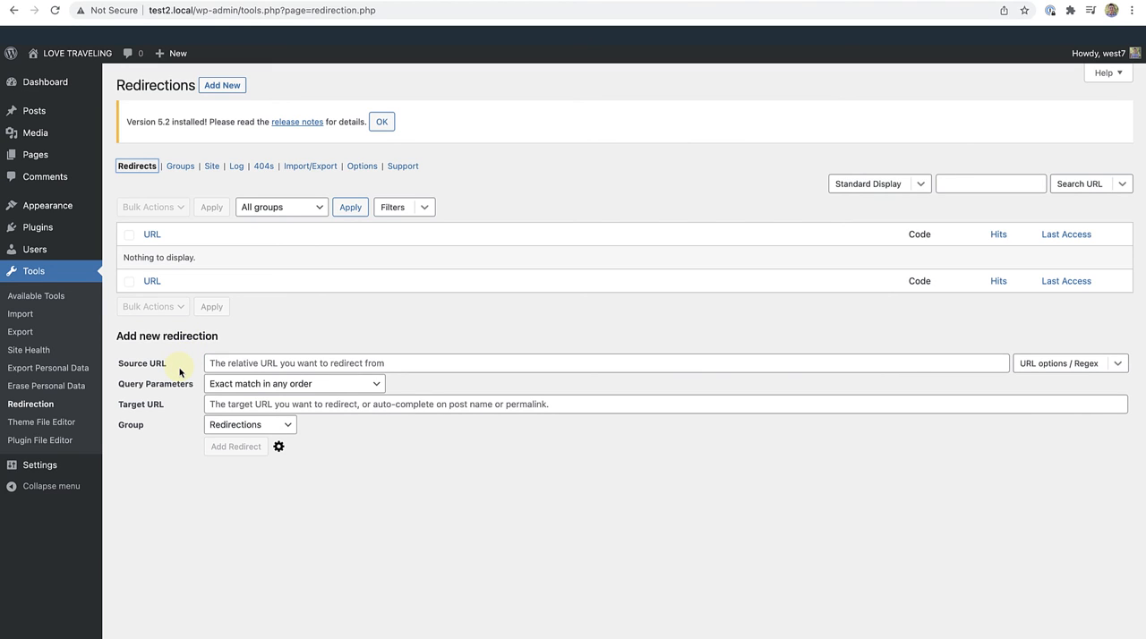
mouse_move(176, 410)
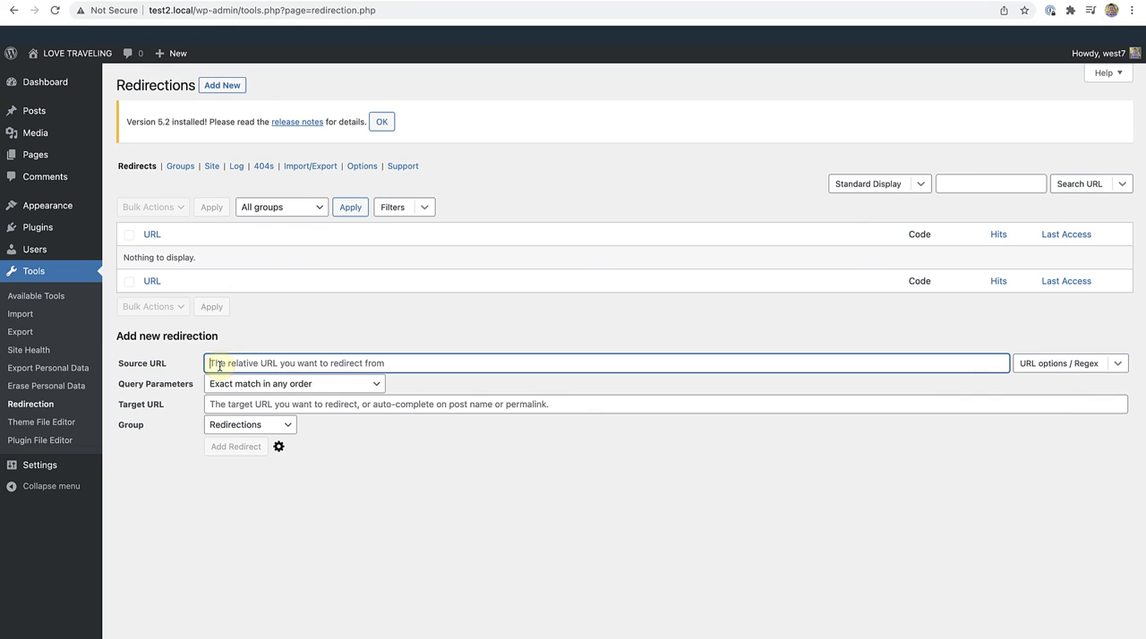
text(http://test2.local/be-on-guard-and-vigilant-as-their-are-pickpockets-anywhere-and-everywhere/)
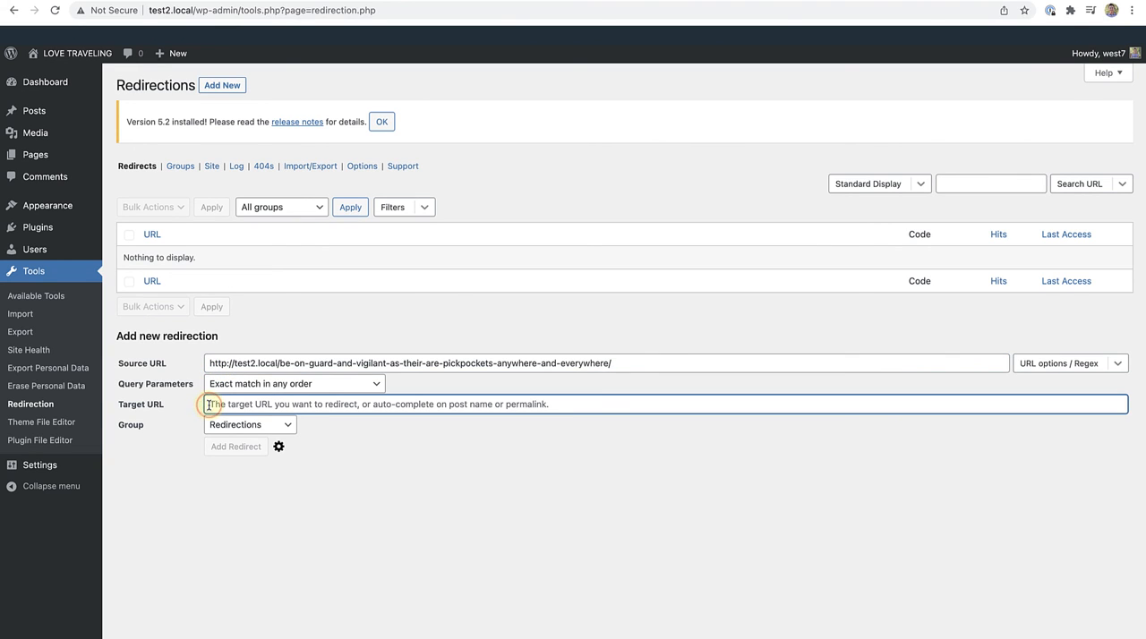
text(http://test2.local/pickpockets/)
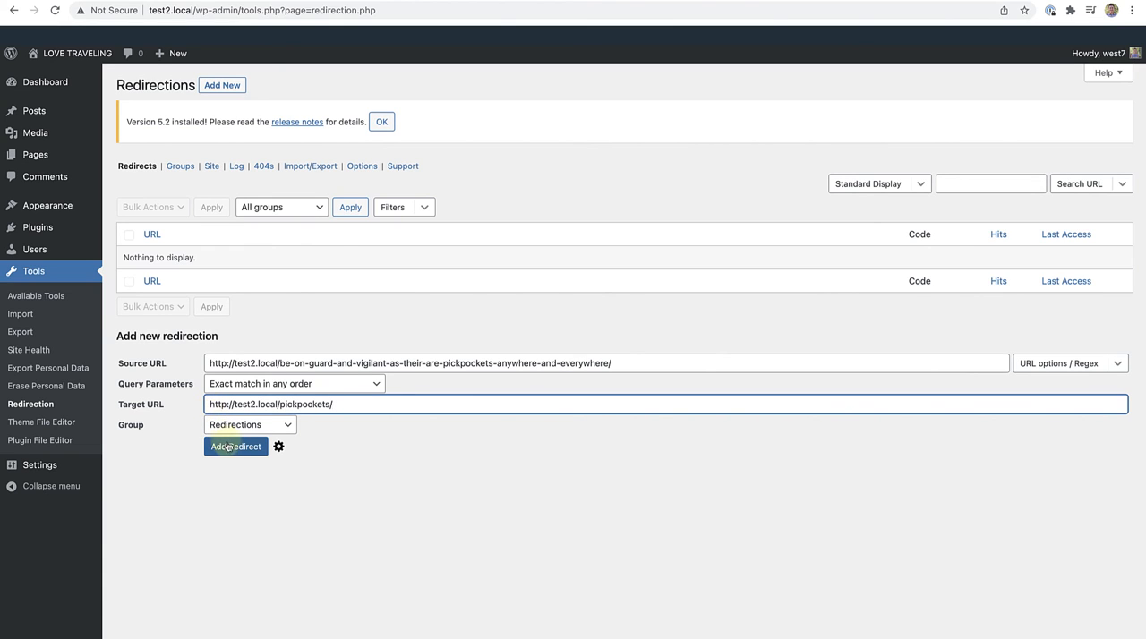
click(234, 446)
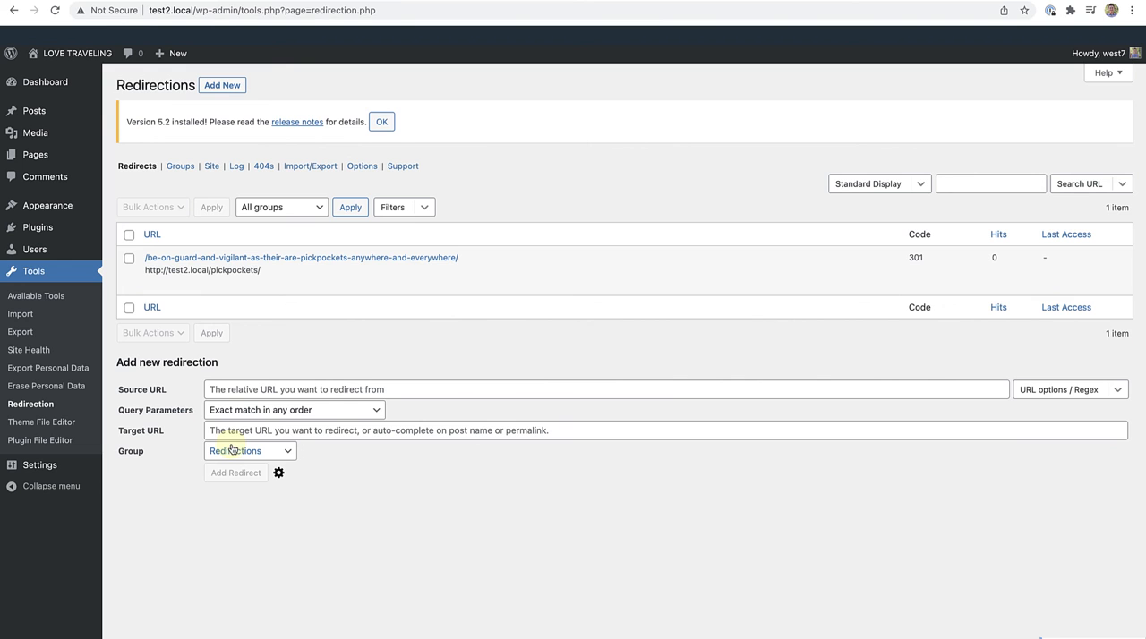